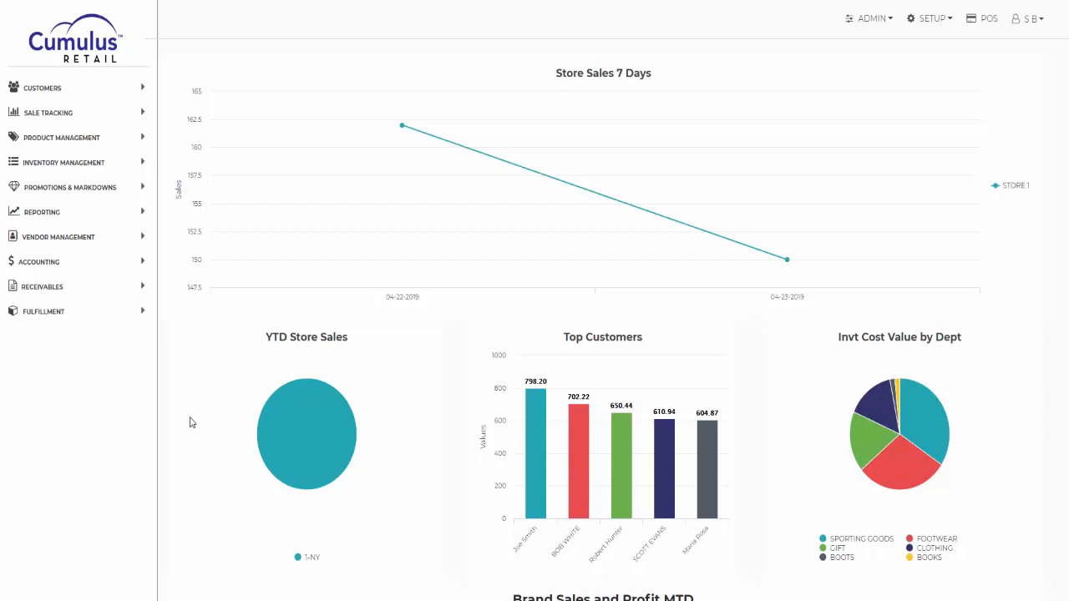
pyautogui.moveTo(107, 242)
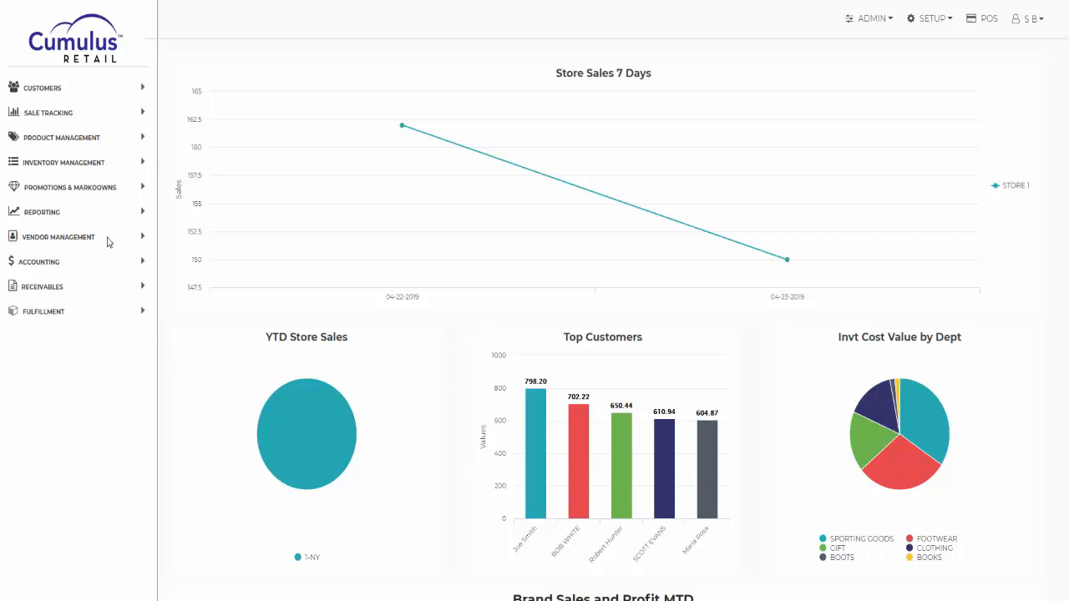
# - Go to Products under Product Management to begin a new product record
pyautogui.click(60, 137)
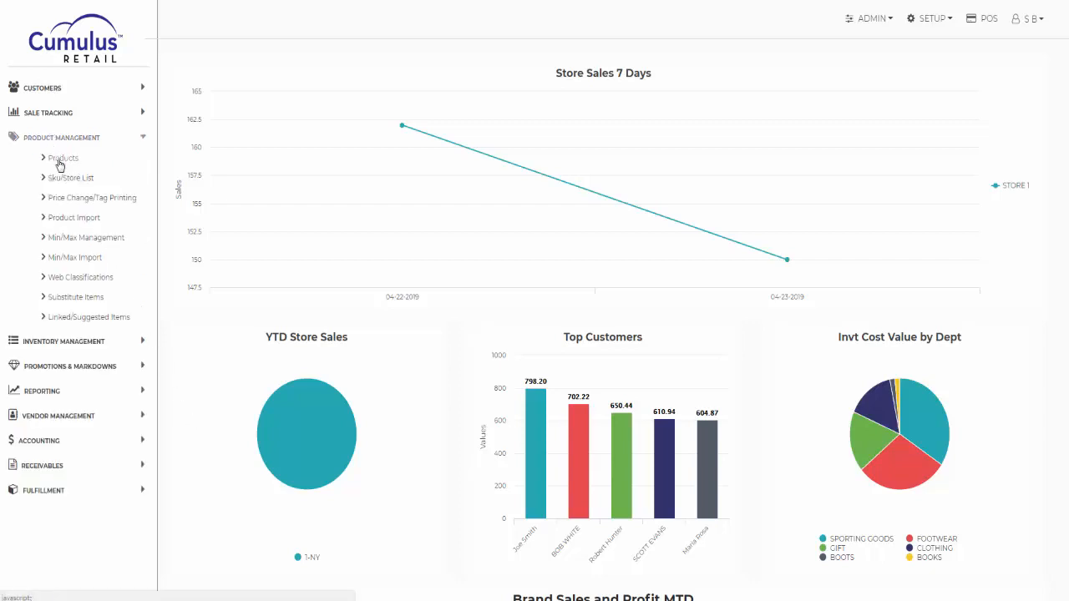
pyautogui.click(64, 157)
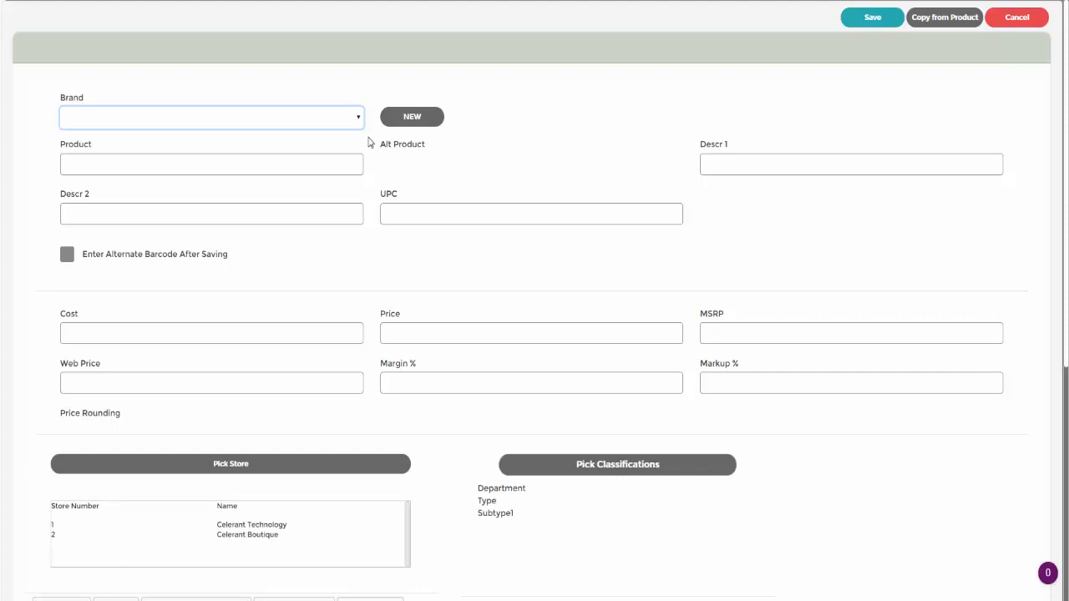
pyautogui.moveTo(347, 127)
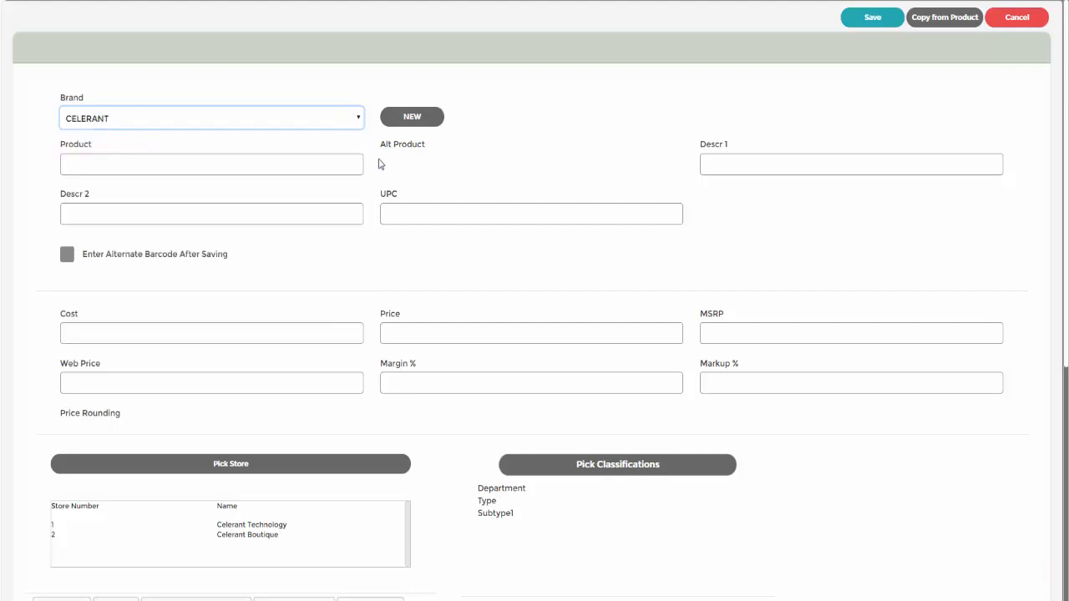
pyautogui.moveTo(388, 179)
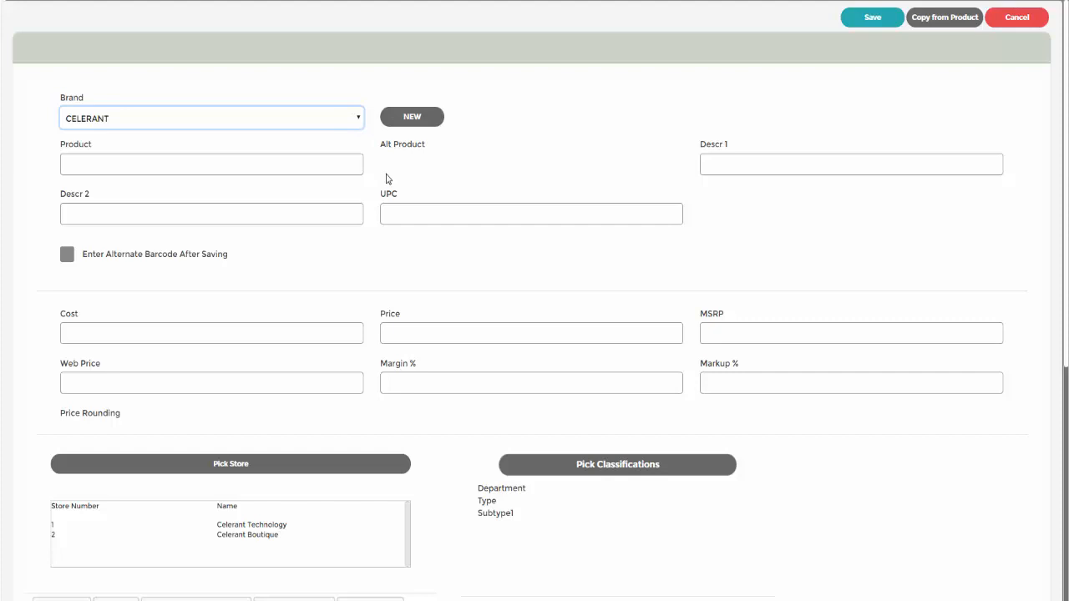
pyautogui.moveTo(365, 178)
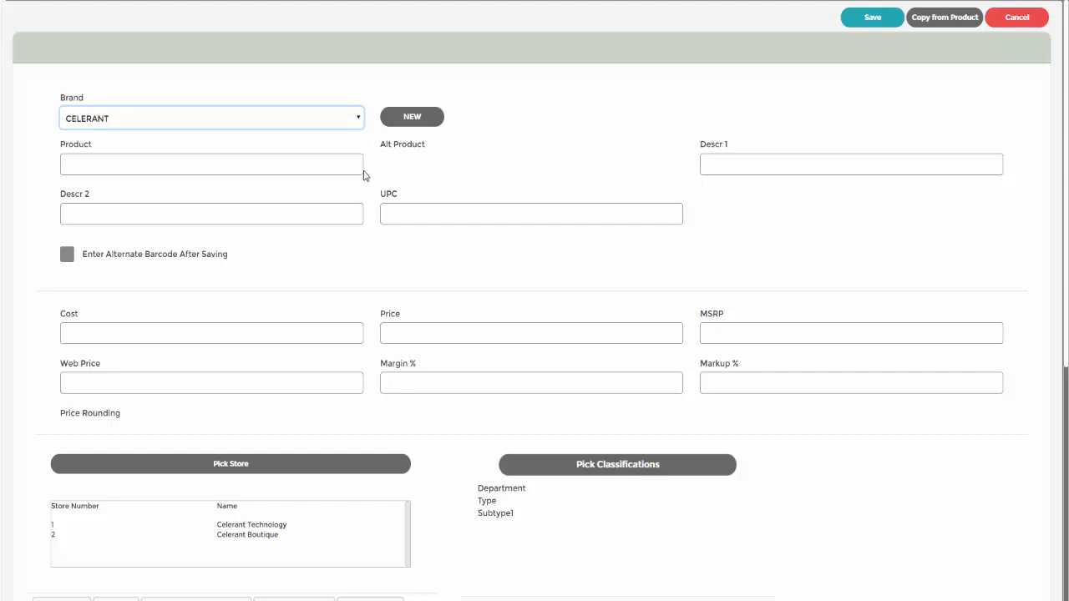
# - Name the product KIDS CLUB with description KIDS CLUB MEMBERSHIP
pyautogui.click(210, 164)
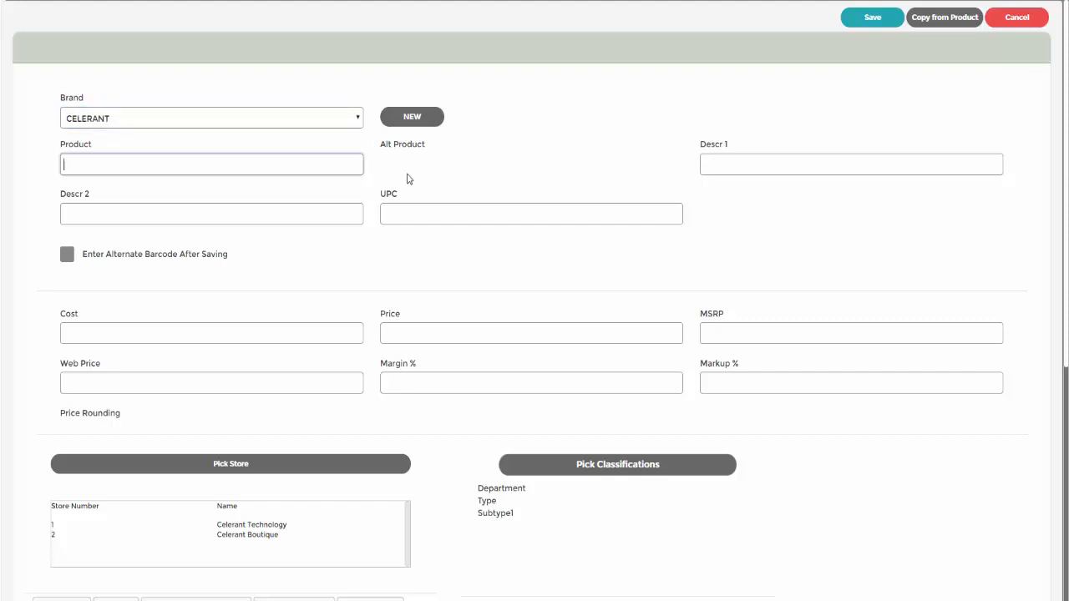
pyautogui.write('KIDS CLUB')
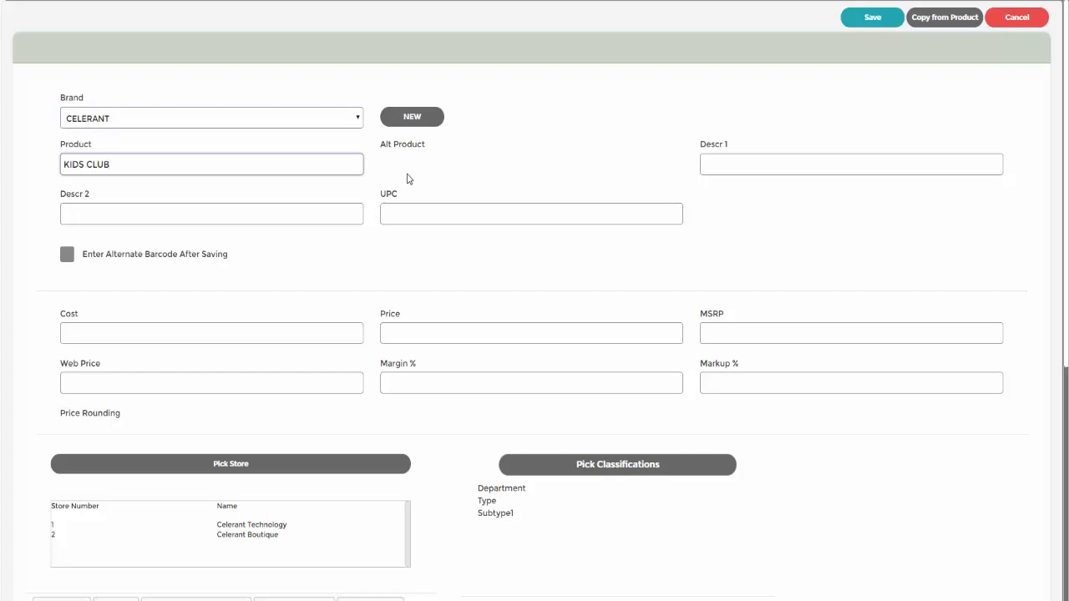
pyautogui.write('KIDS CLUB MEMBERSHIP')
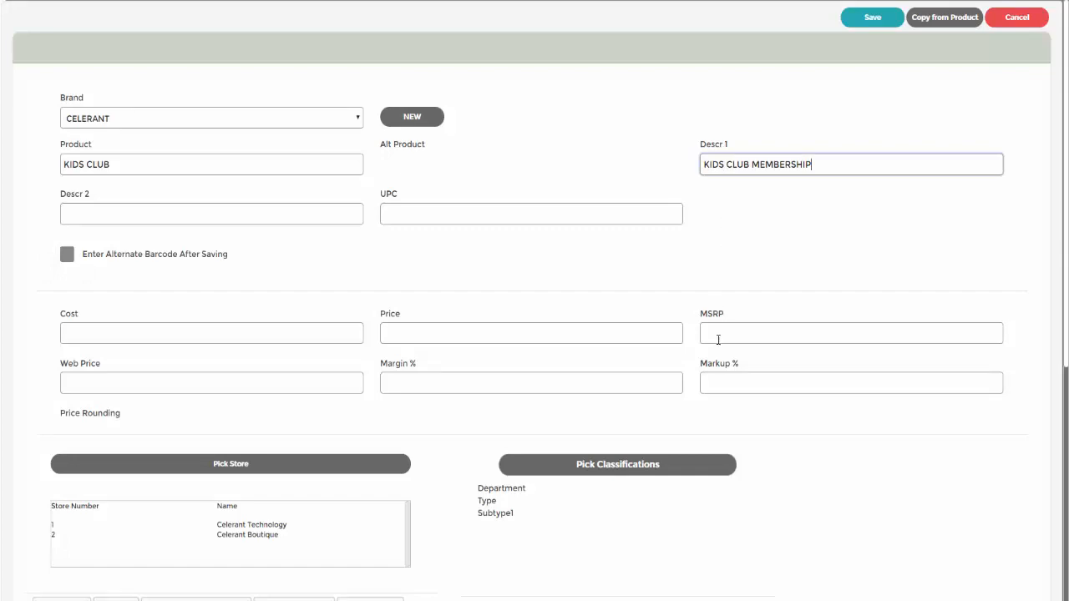
# - Classify the item under CLUB SAVINGS > CRM
pyautogui.click(619, 464)
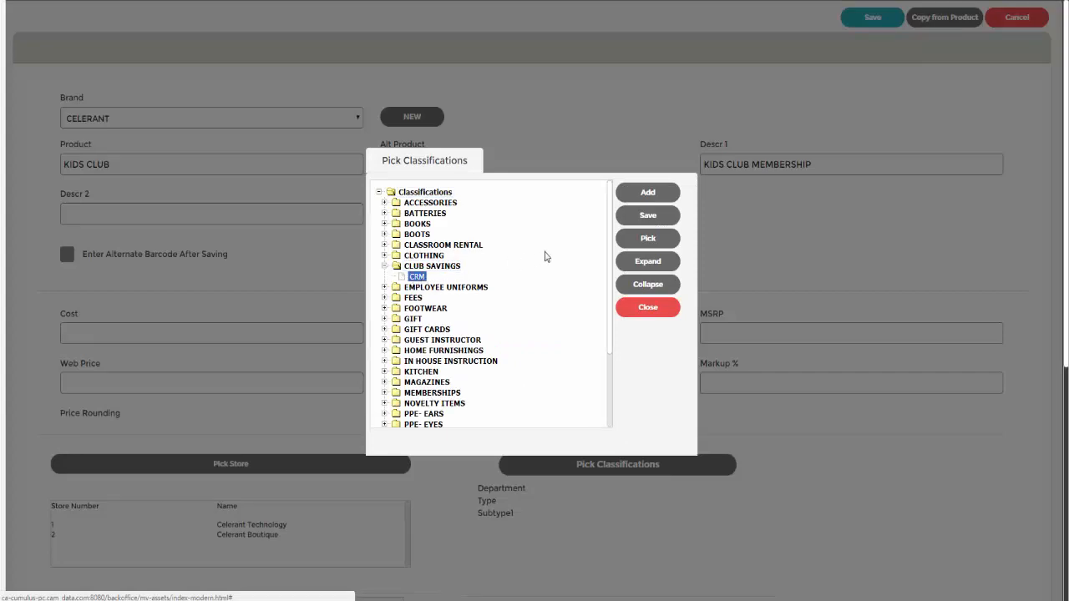
pyautogui.click(648, 307)
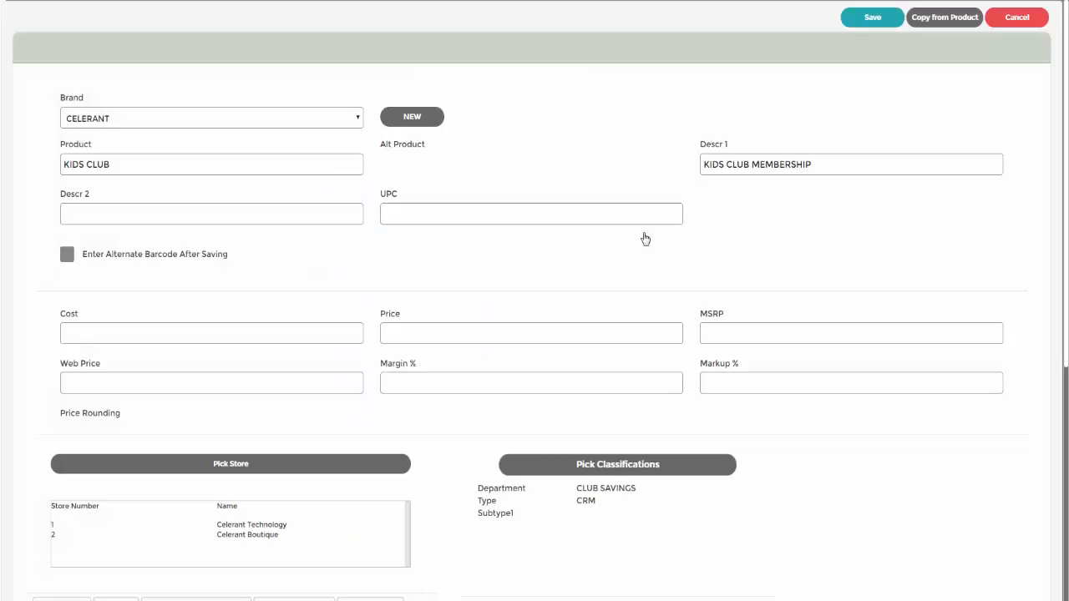
# - Enter a cost of 0 and a selling price of 5.00
pyautogui.click(211, 334)
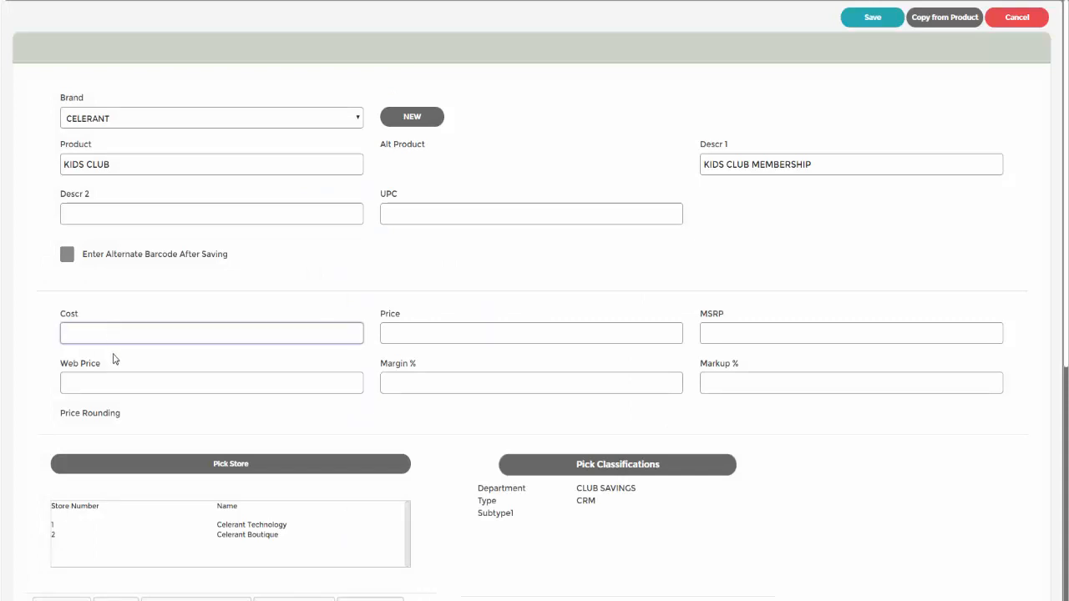
pyautogui.click(211, 335)
pyautogui.write('0')
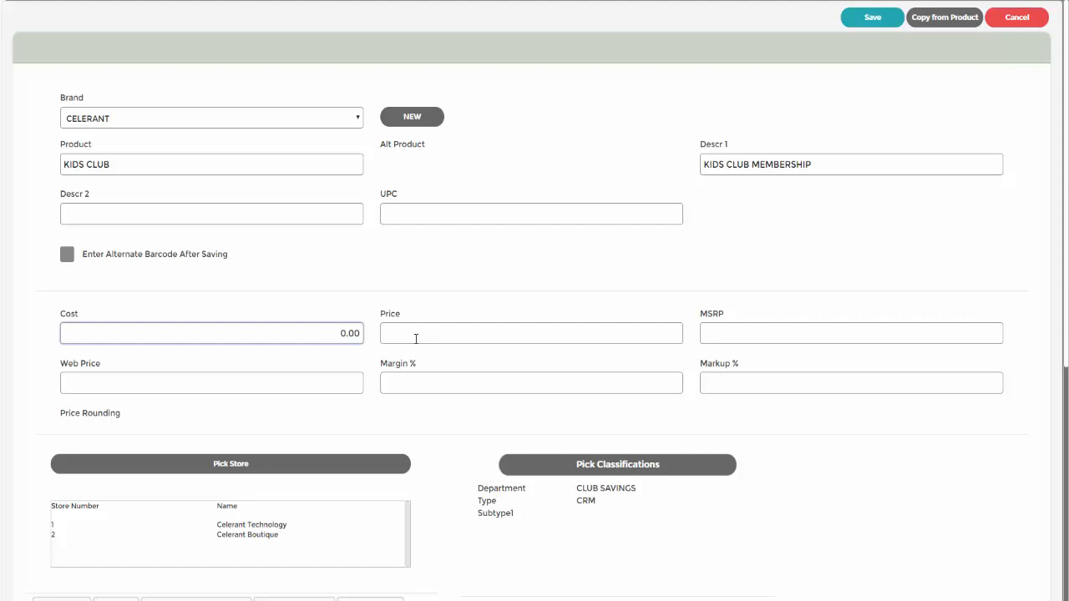
pyautogui.click(531, 334)
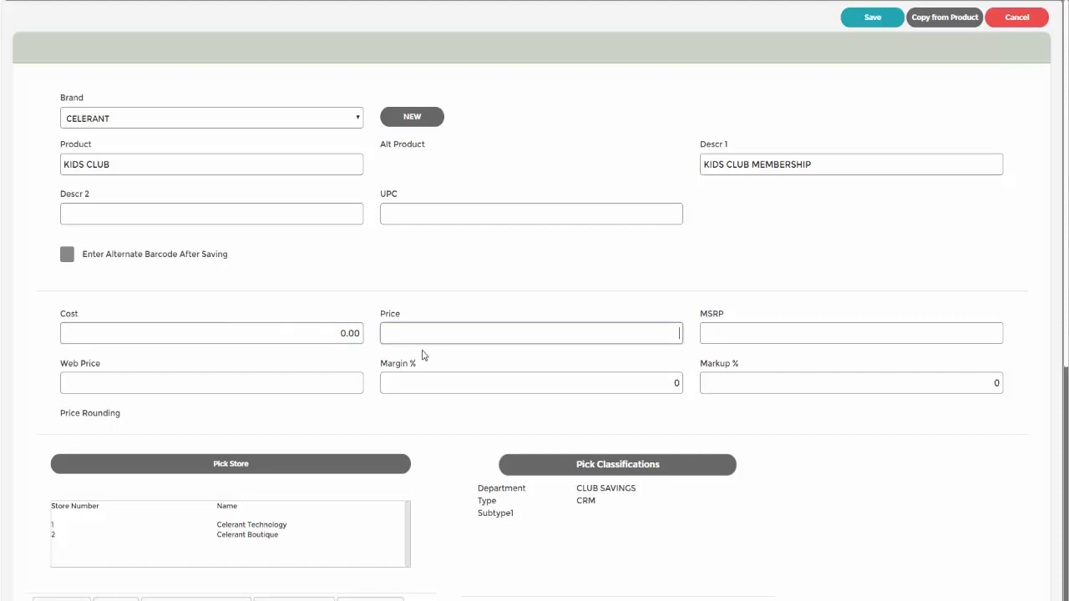
pyautogui.click(531, 334)
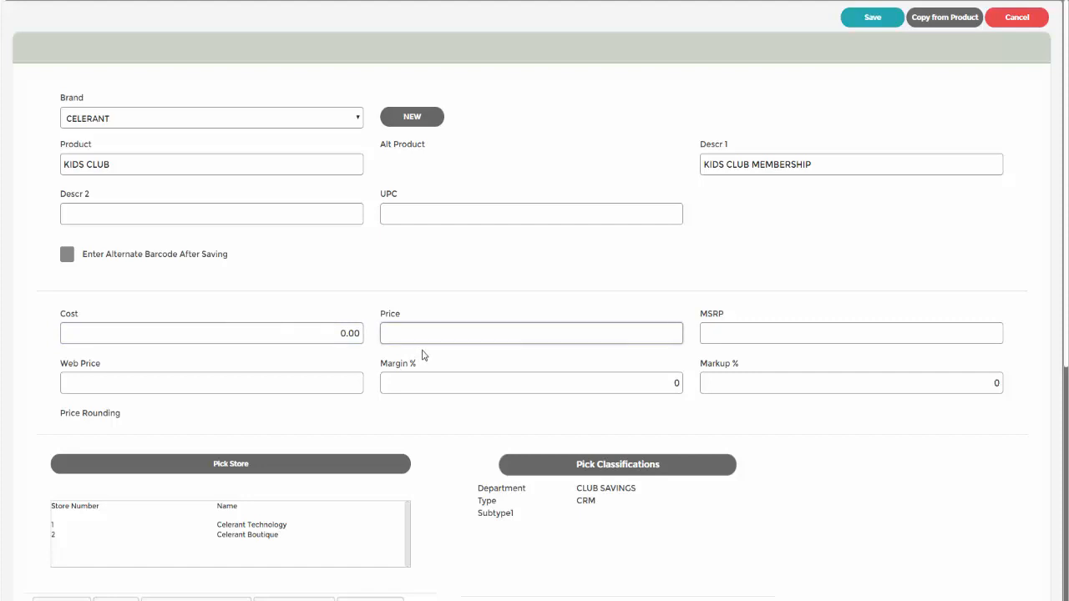
pyautogui.click(532, 335)
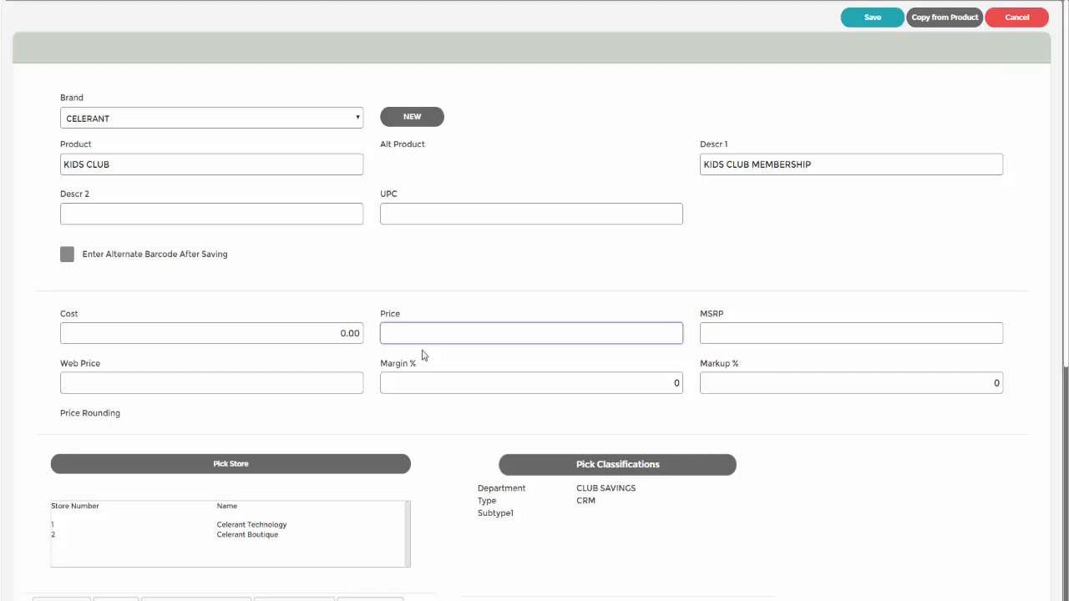
pyautogui.write('5.00')
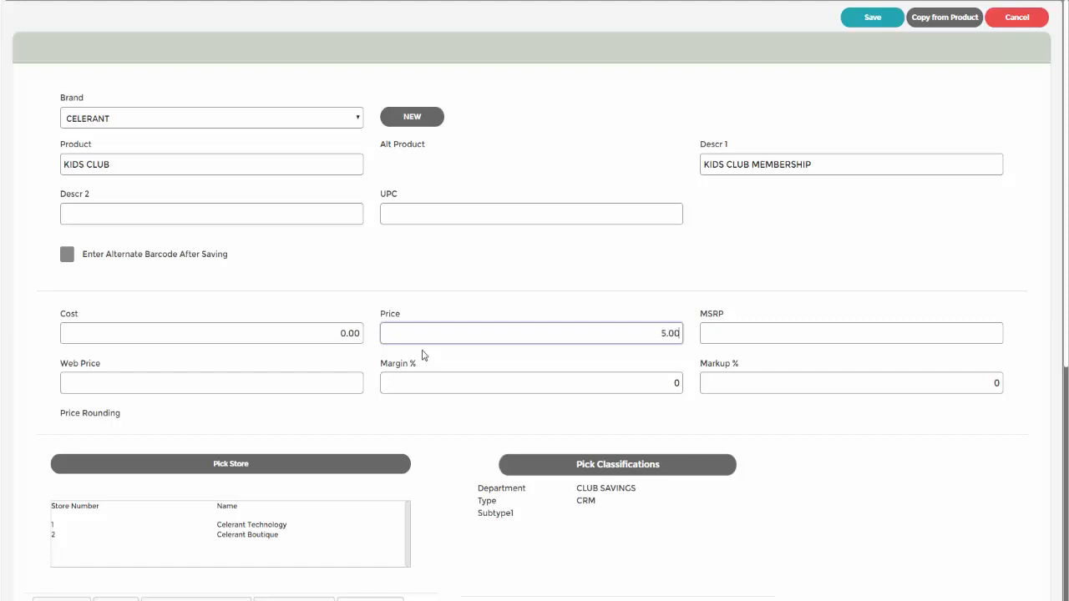
# - In the Advanced POS settings, toggle on-hand quantity tracking for the item
pyautogui.scroll(-3)
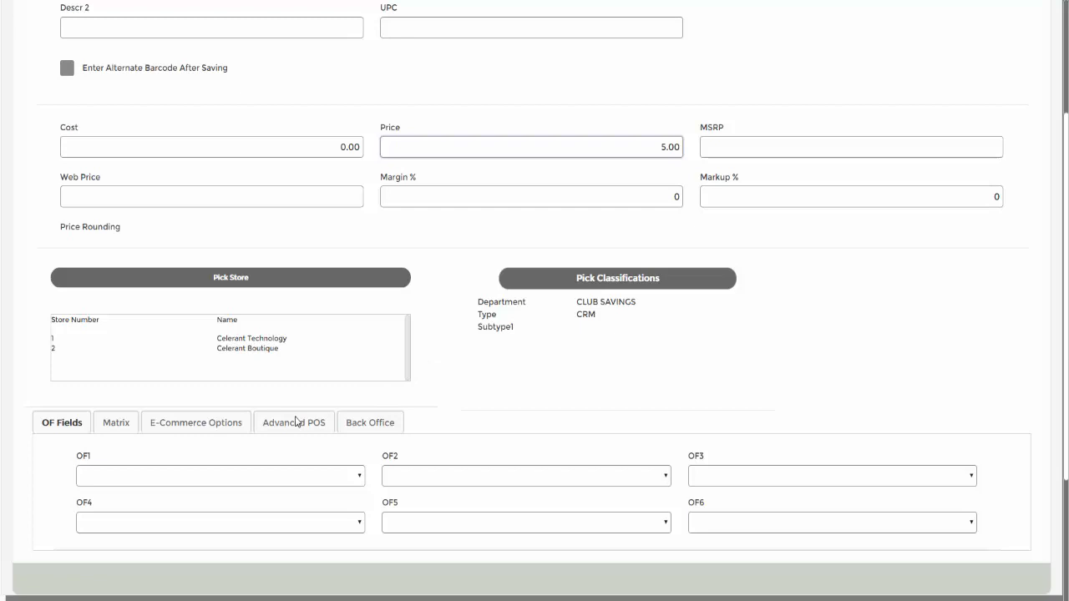
pyautogui.click(294, 421)
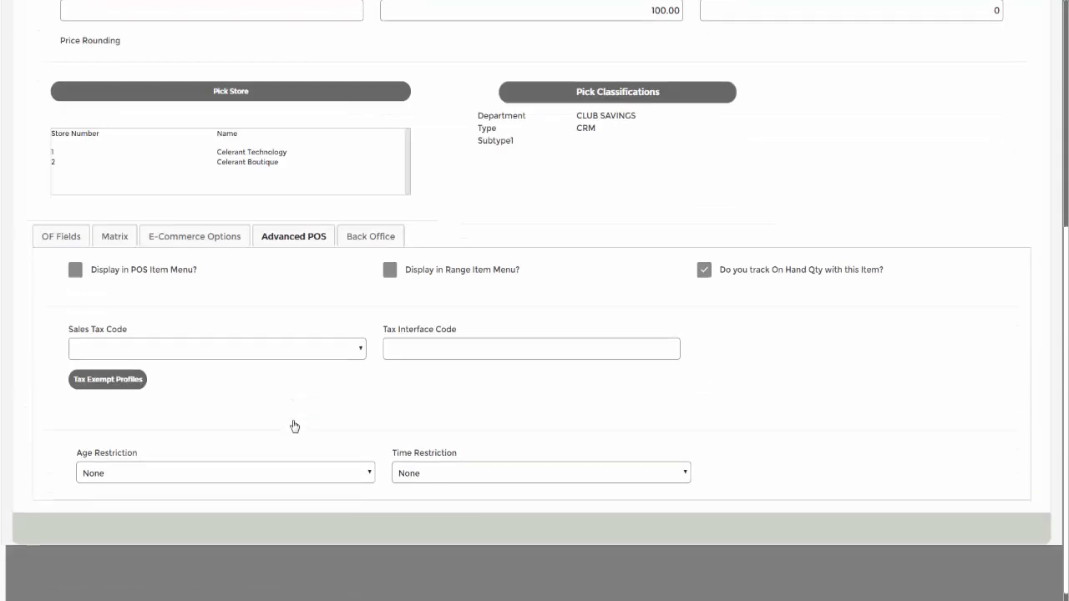
pyautogui.moveTo(693, 301)
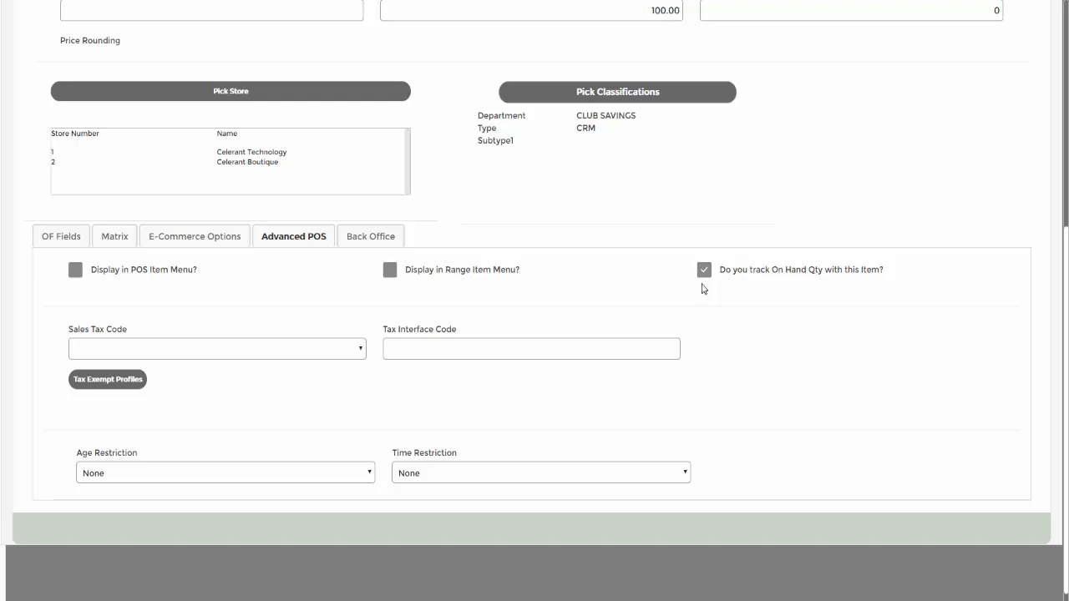
pyautogui.click(705, 271)
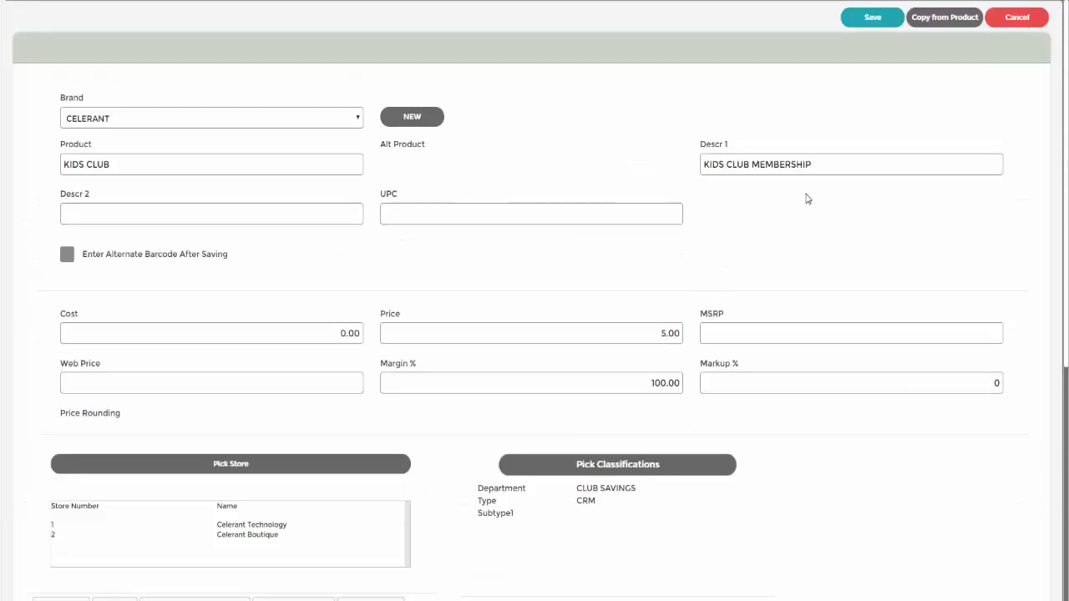
# - Save the KIDS CLUB item, confirming the zero-cost warning
pyautogui.click(872, 16)
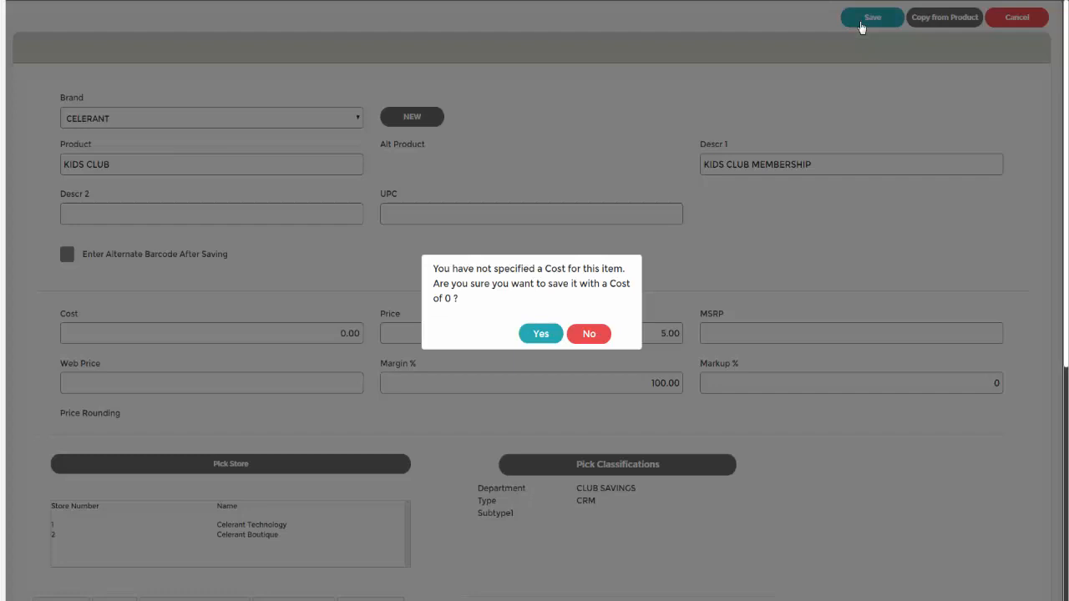
pyautogui.click(542, 334)
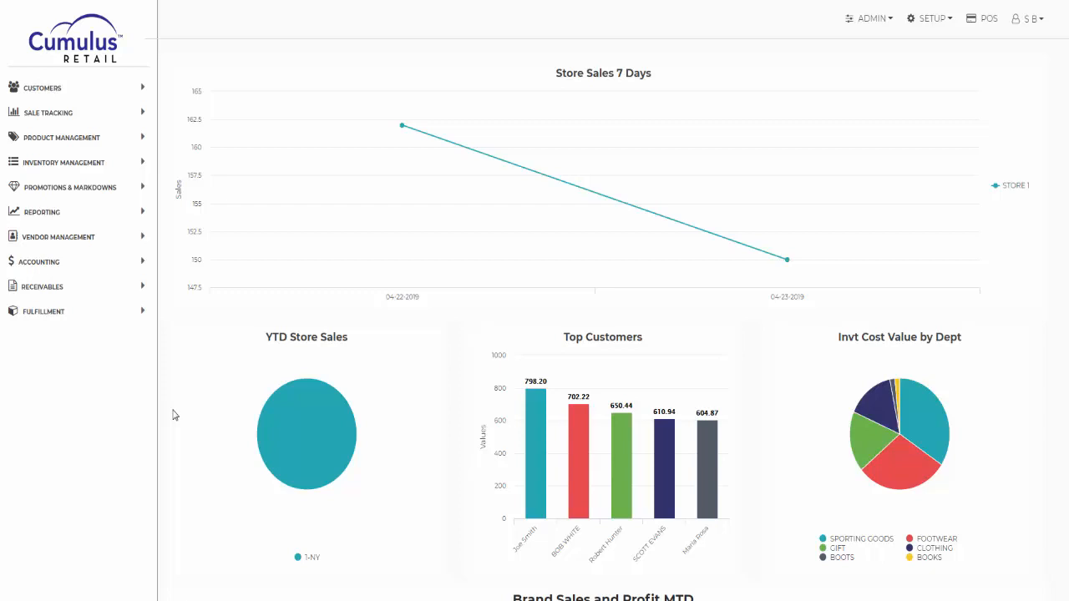
pyautogui.moveTo(36, 95)
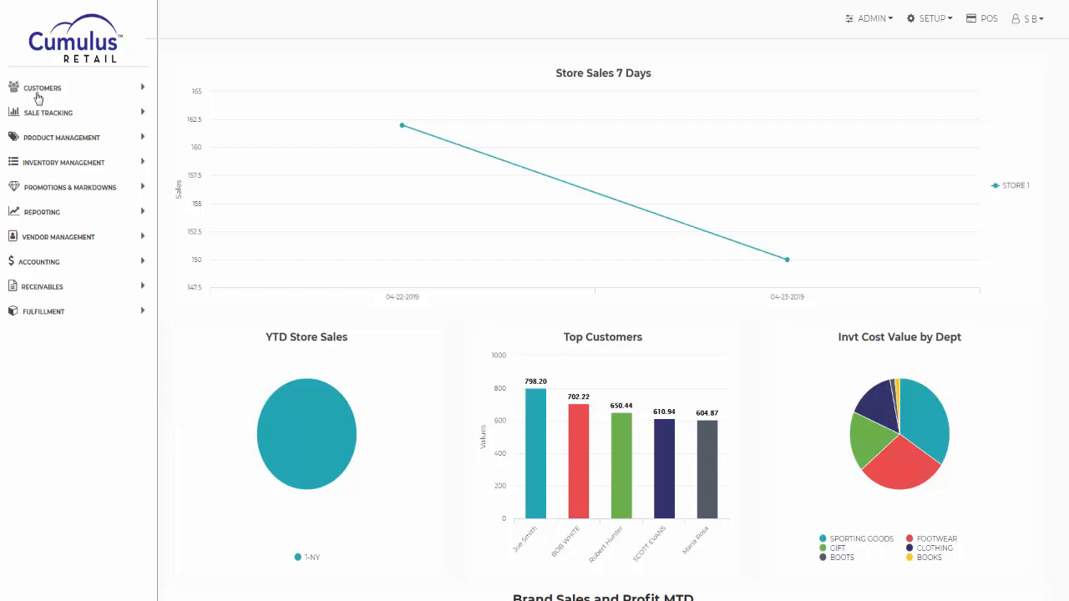
# - Under Customer Management, create a new membership named KIDS CLUB
pyautogui.click(42, 87)
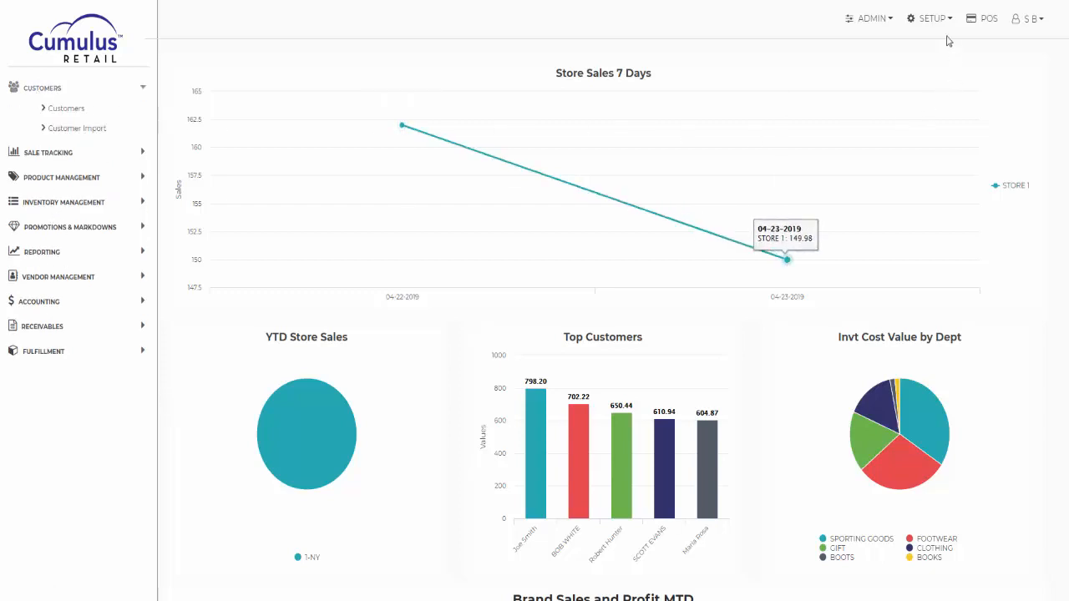
pyautogui.moveTo(928, 114)
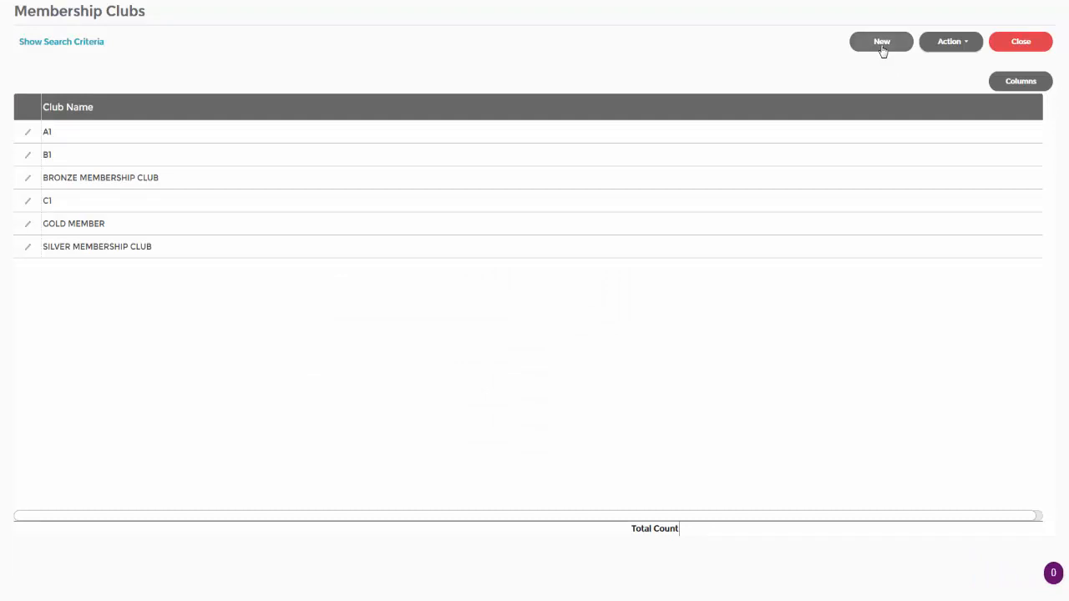
pyautogui.click(883, 40)
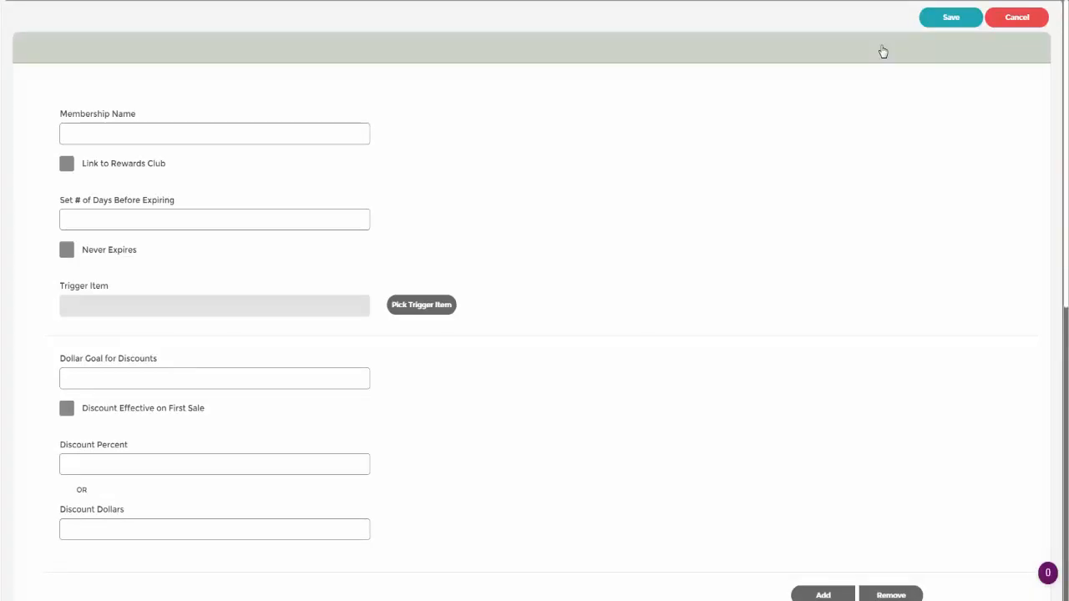
pyautogui.click(214, 134)
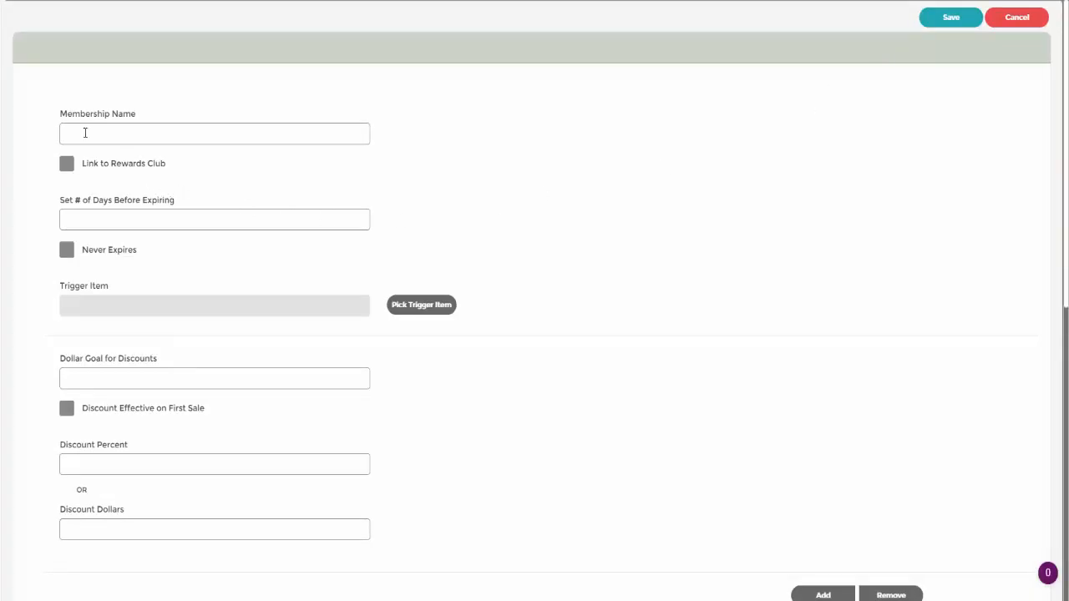
pyautogui.click(213, 134)
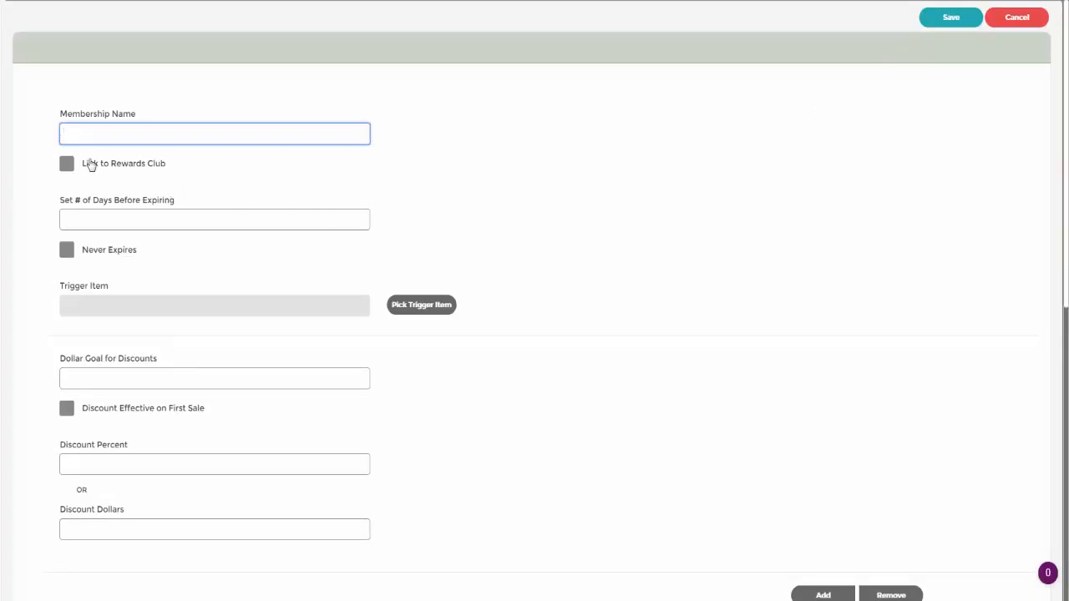
pyautogui.write('KIDS')
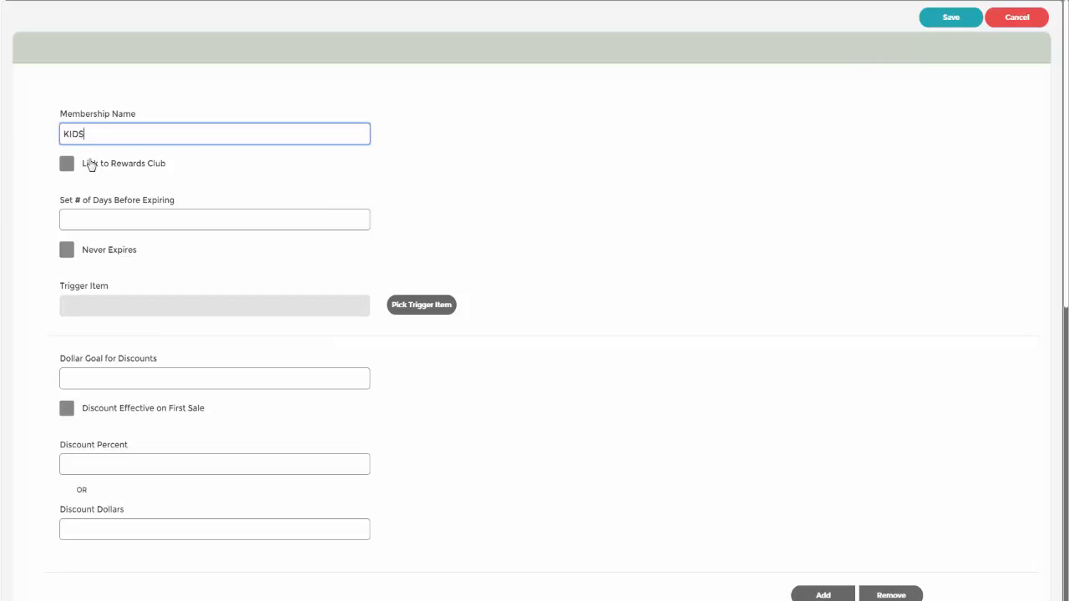
pyautogui.write('CLUB')
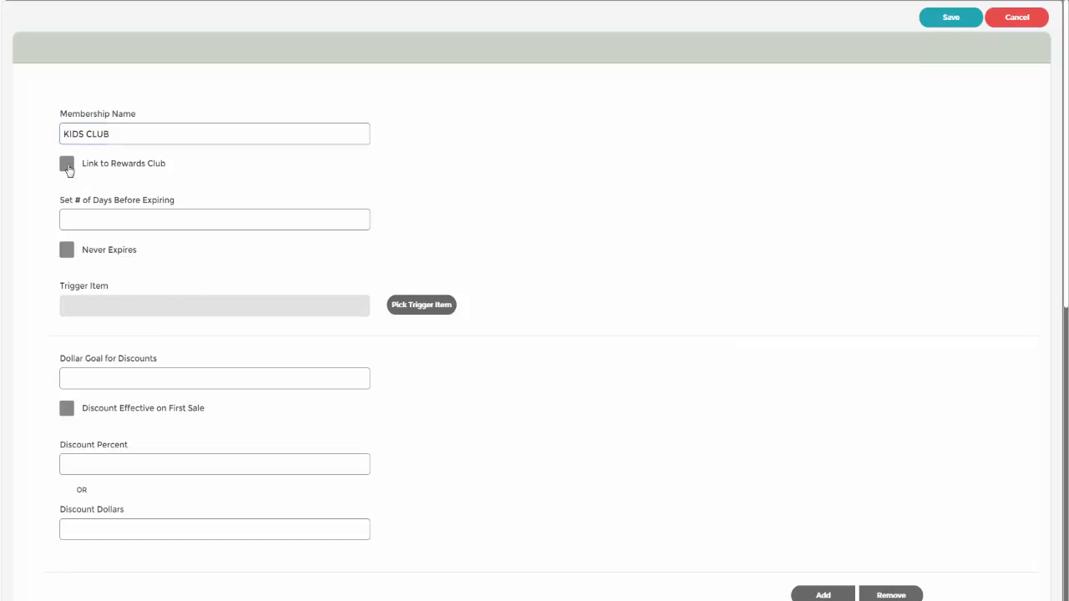
# - Link the membership to the rewards club and set it to never expire
pyautogui.click(67, 164)
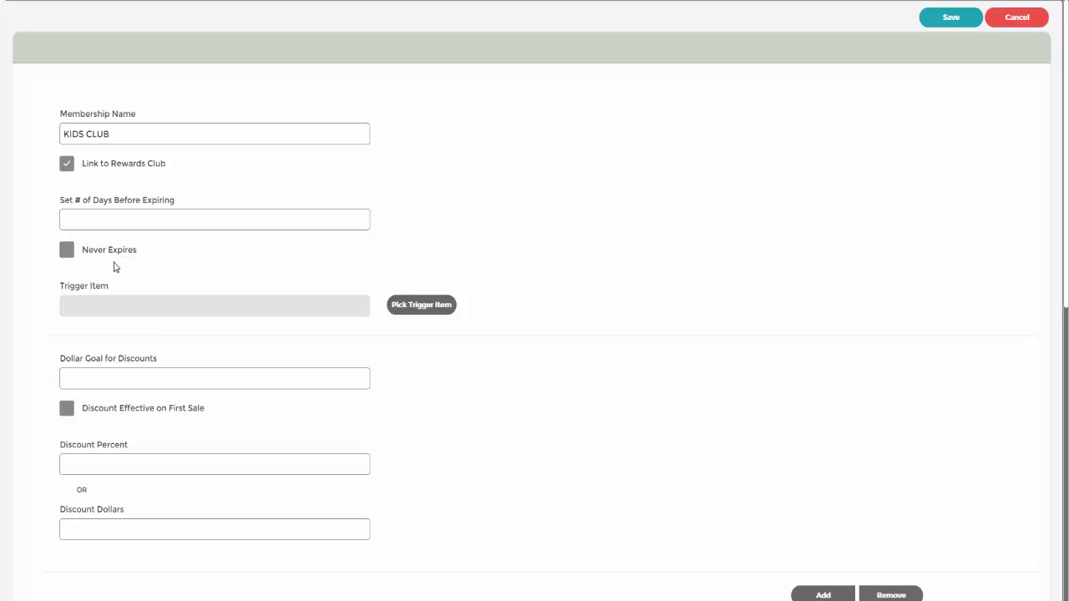
pyautogui.click(67, 250)
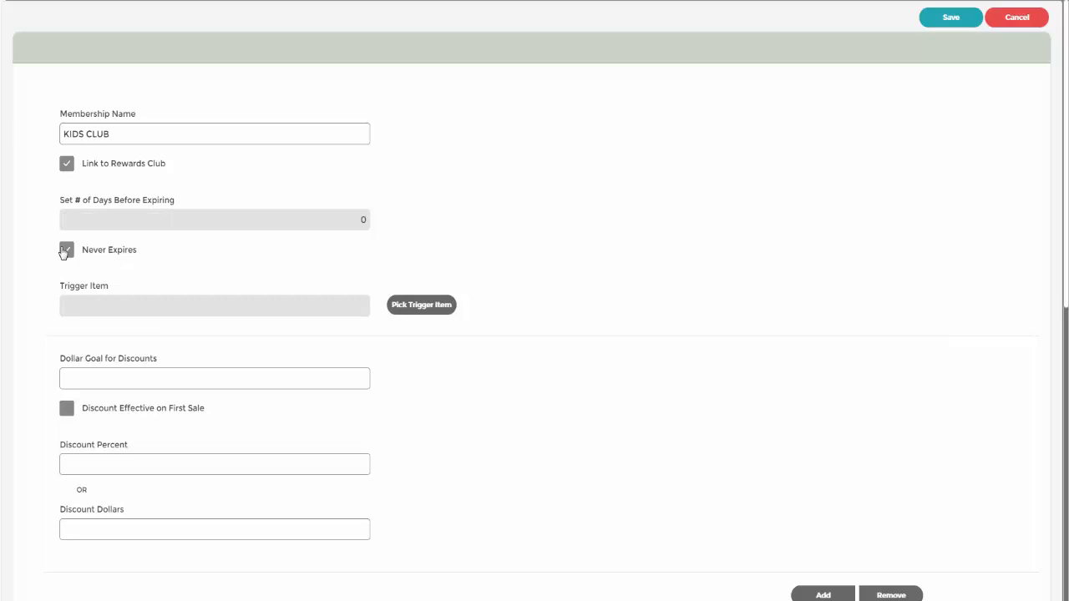
pyautogui.click(67, 250)
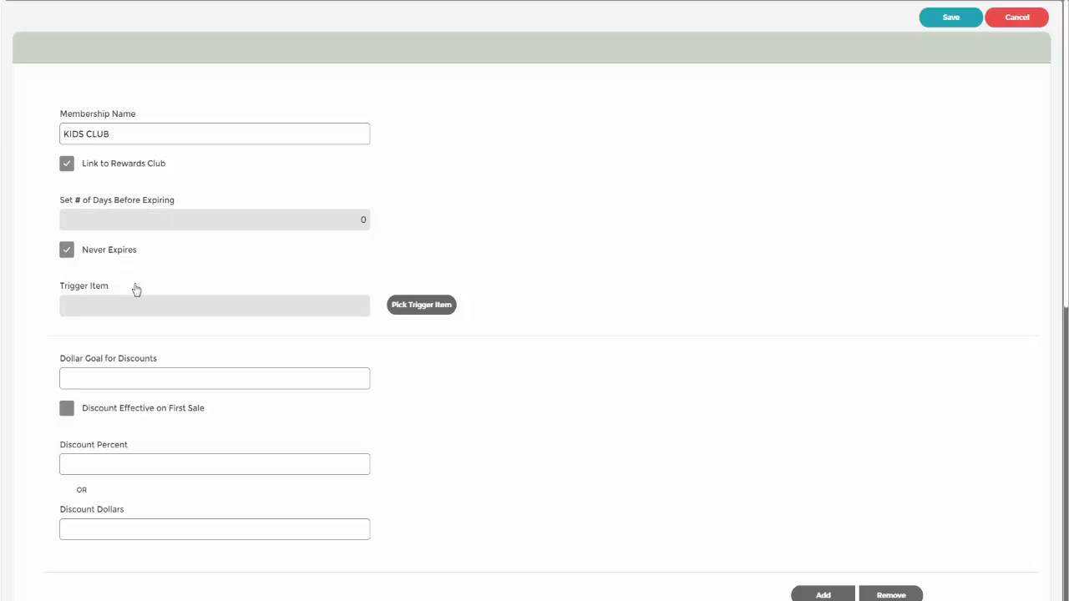
pyautogui.moveTo(427, 325)
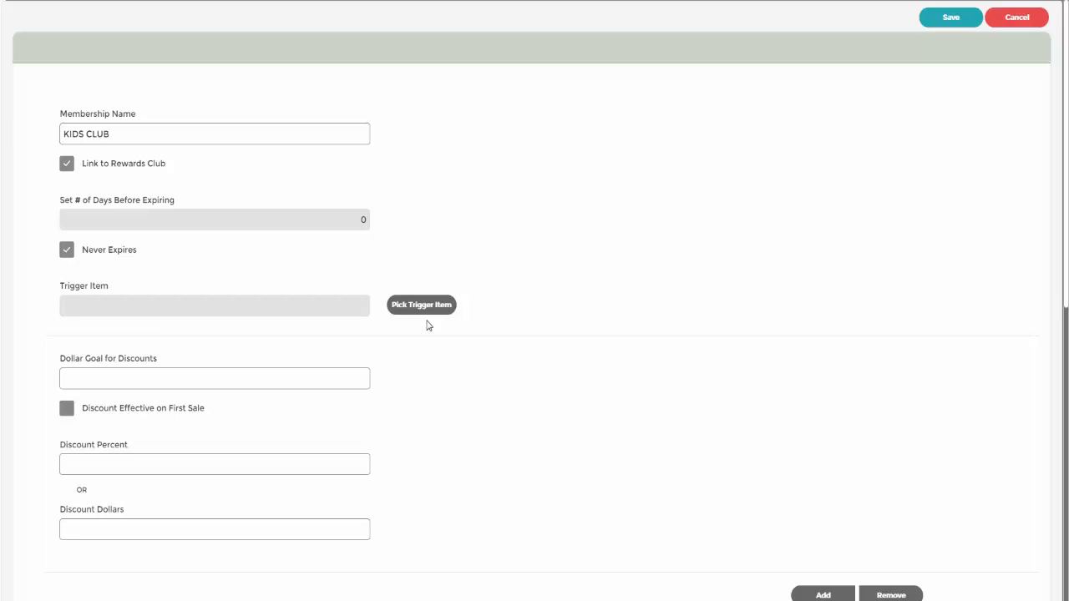
# - Search brand CELERANT for KIDS CLUB and confirm it as the trigger item
pyautogui.click(421, 304)
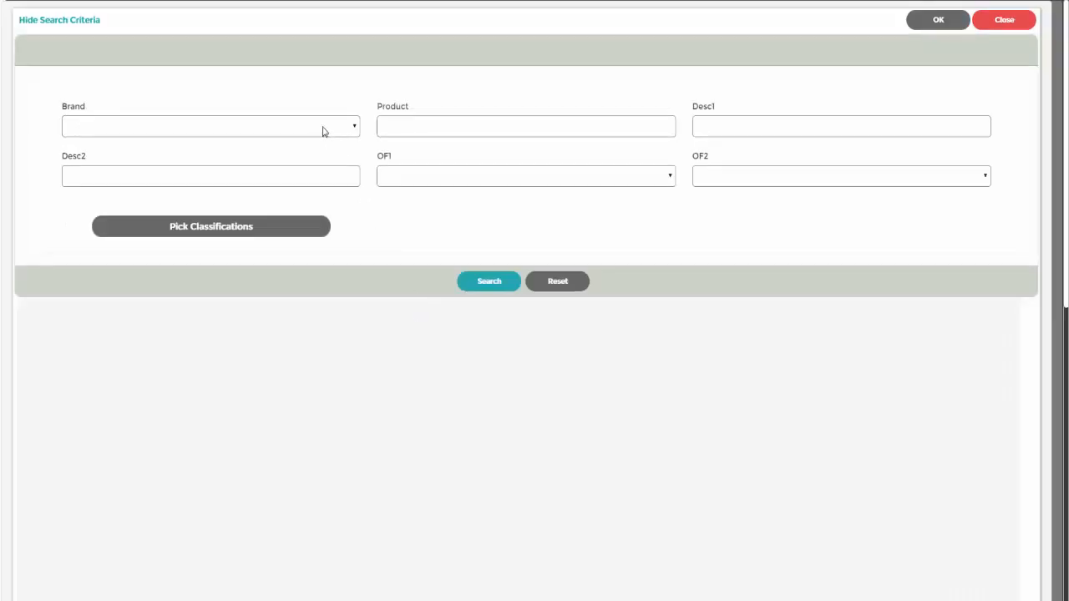
pyautogui.click(211, 127)
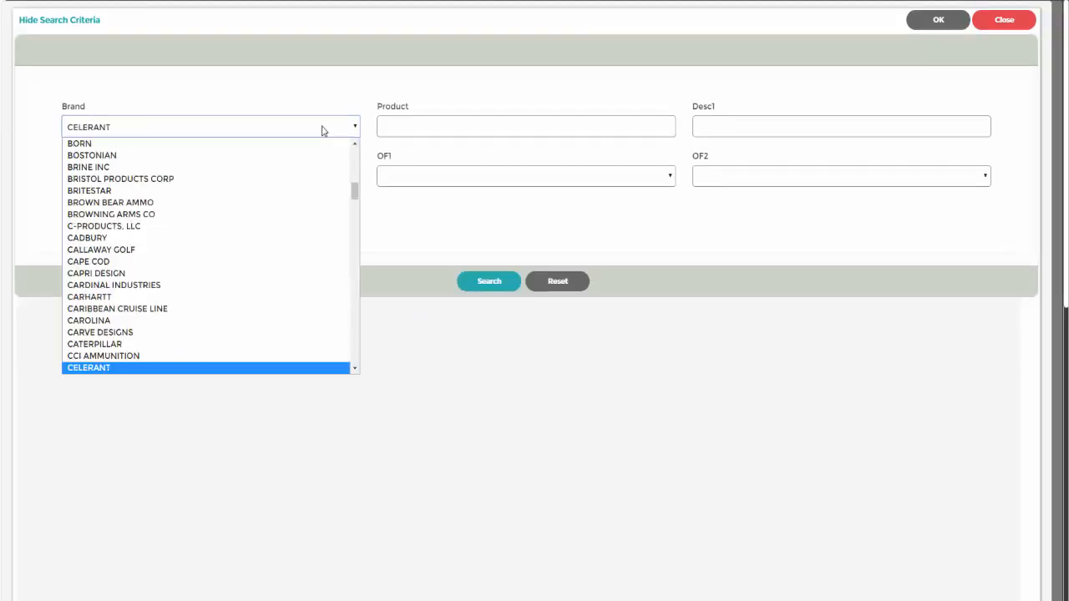
pyautogui.click(526, 127)
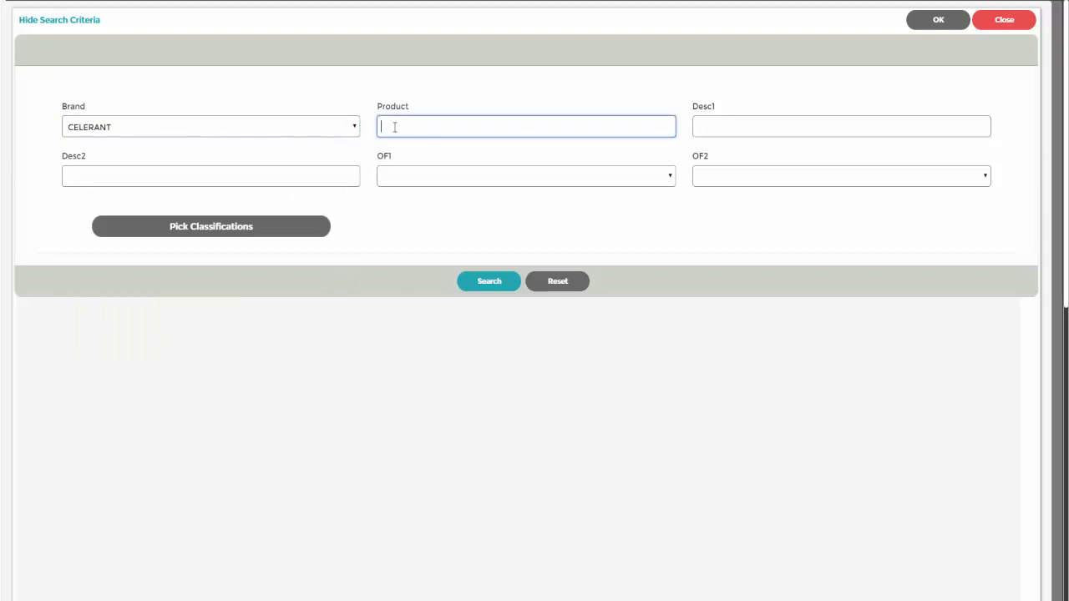
pyautogui.write('KIDS c')
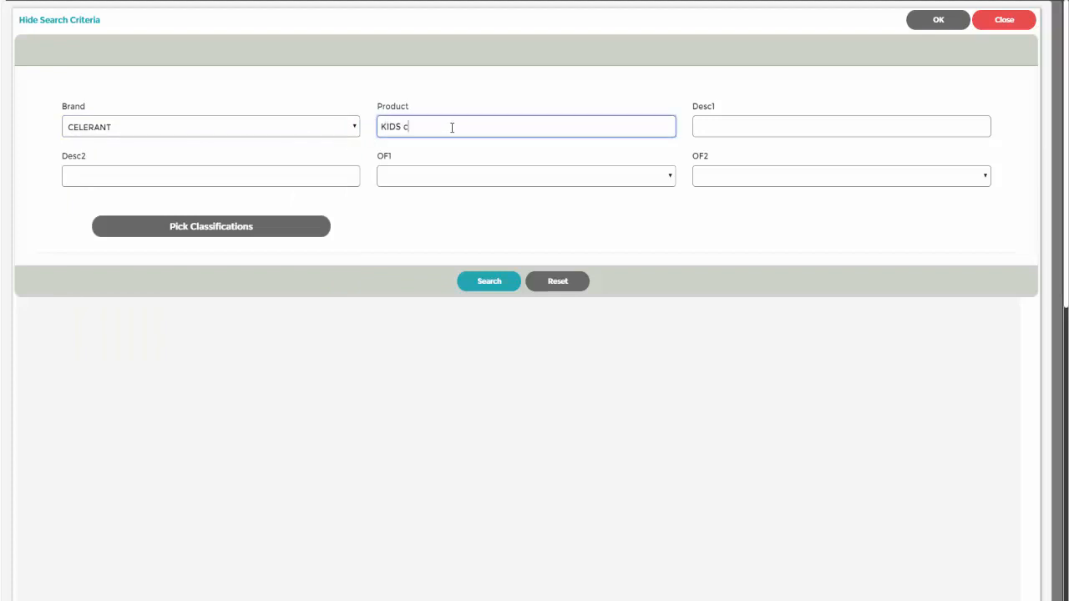
pyautogui.write('LUB')
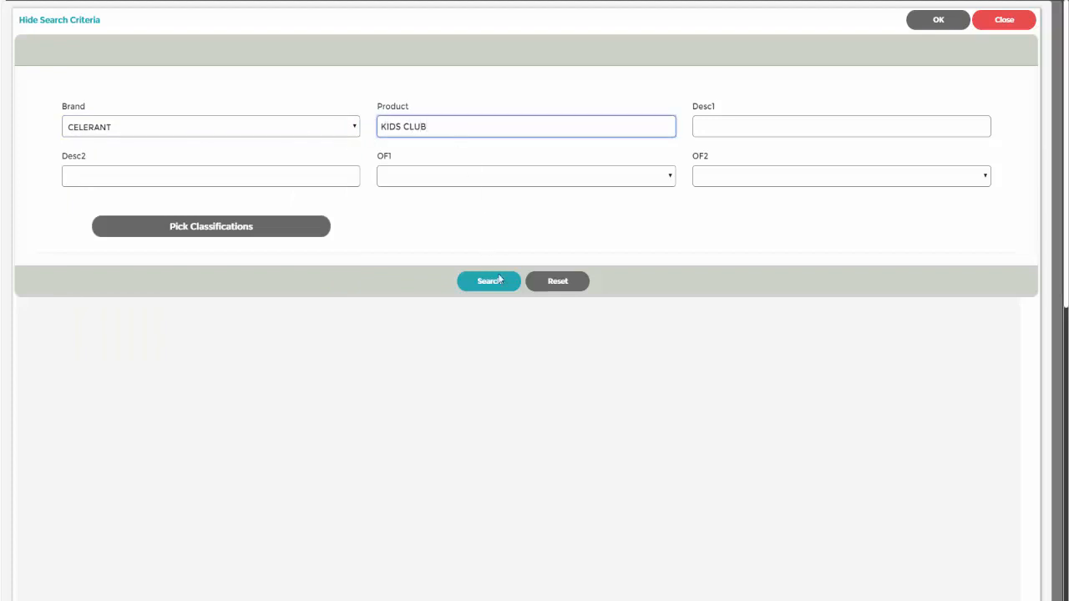
pyautogui.click(488, 281)
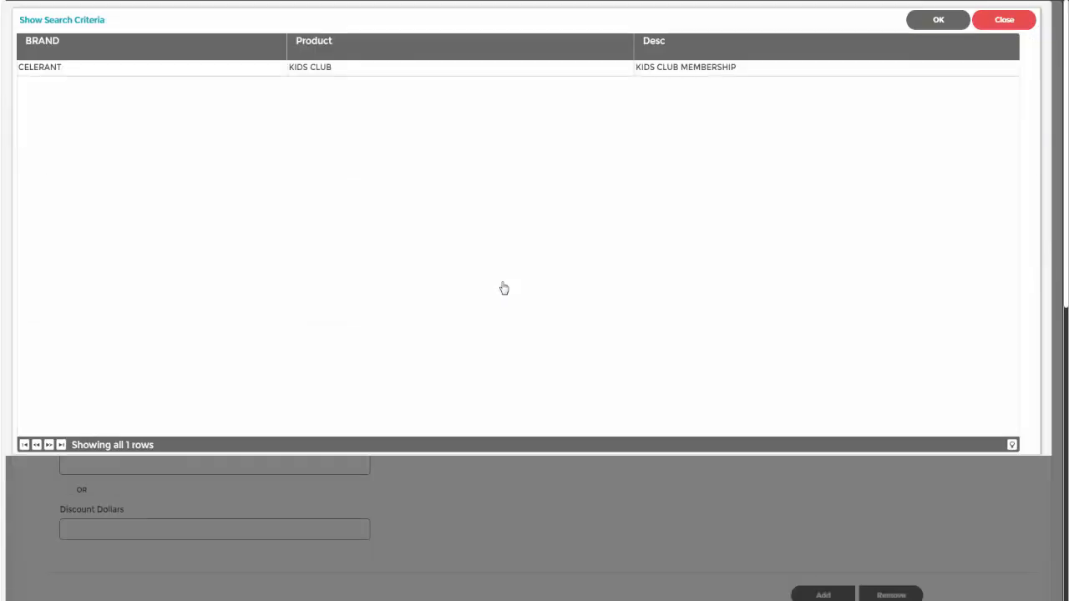
pyautogui.click(424, 67)
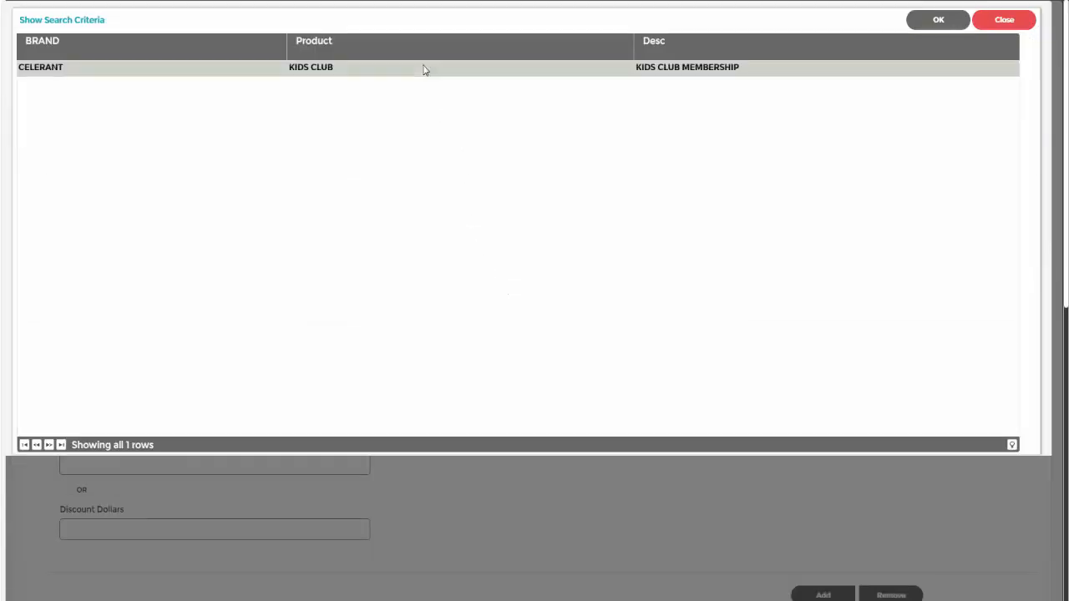
pyautogui.click(939, 20)
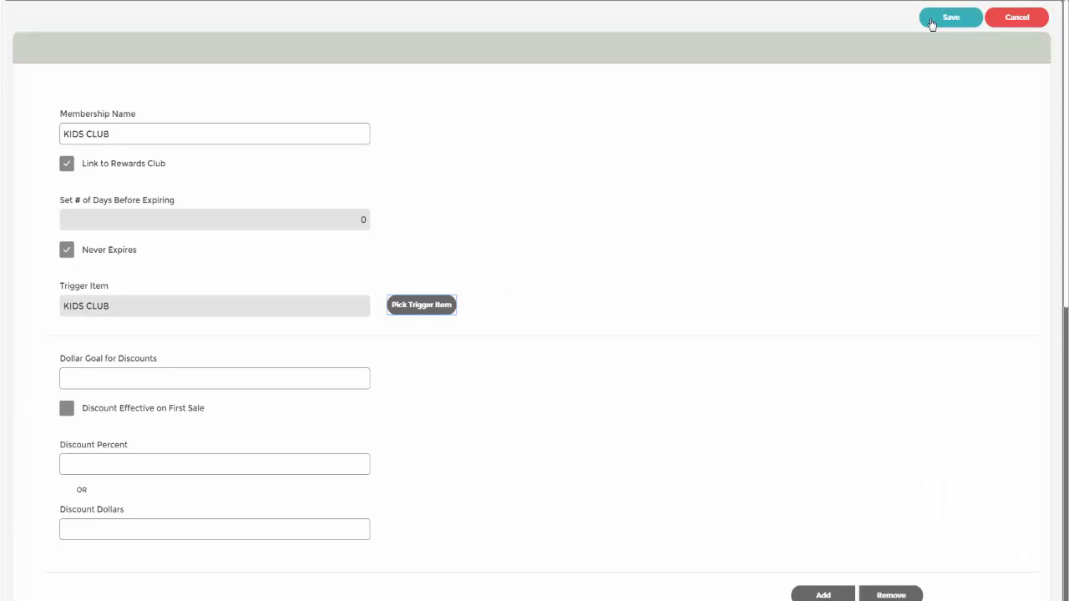
pyautogui.moveTo(375, 339)
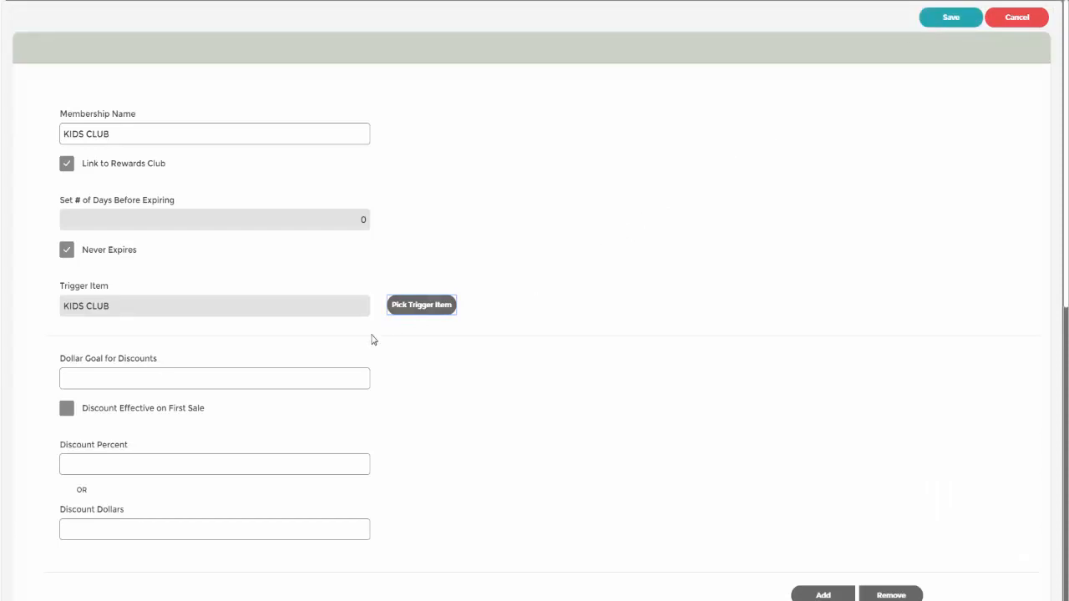
pyautogui.moveTo(361, 338)
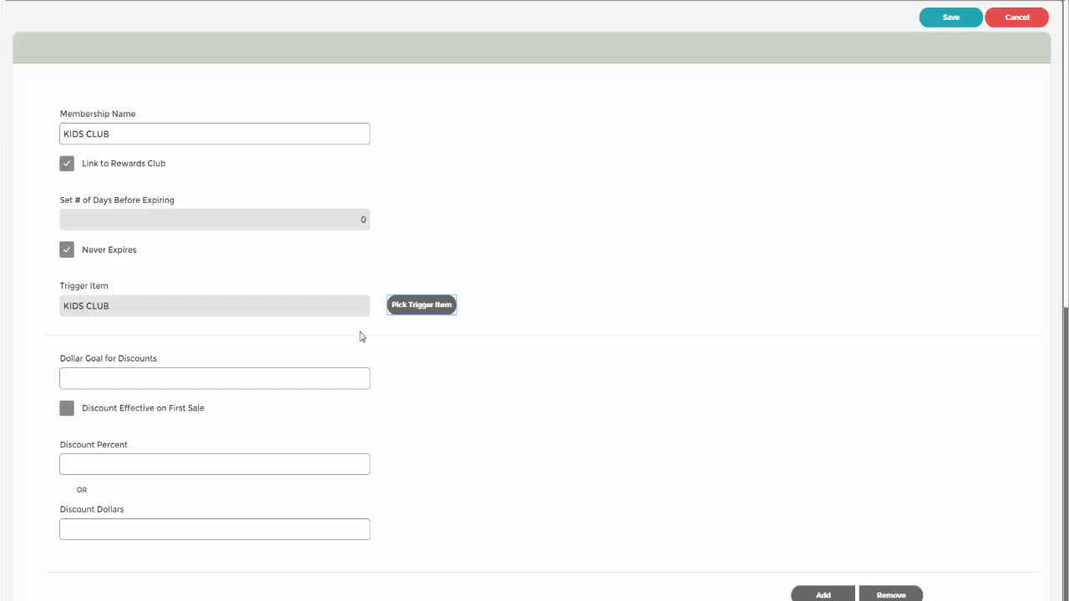
pyautogui.moveTo(339, 403)
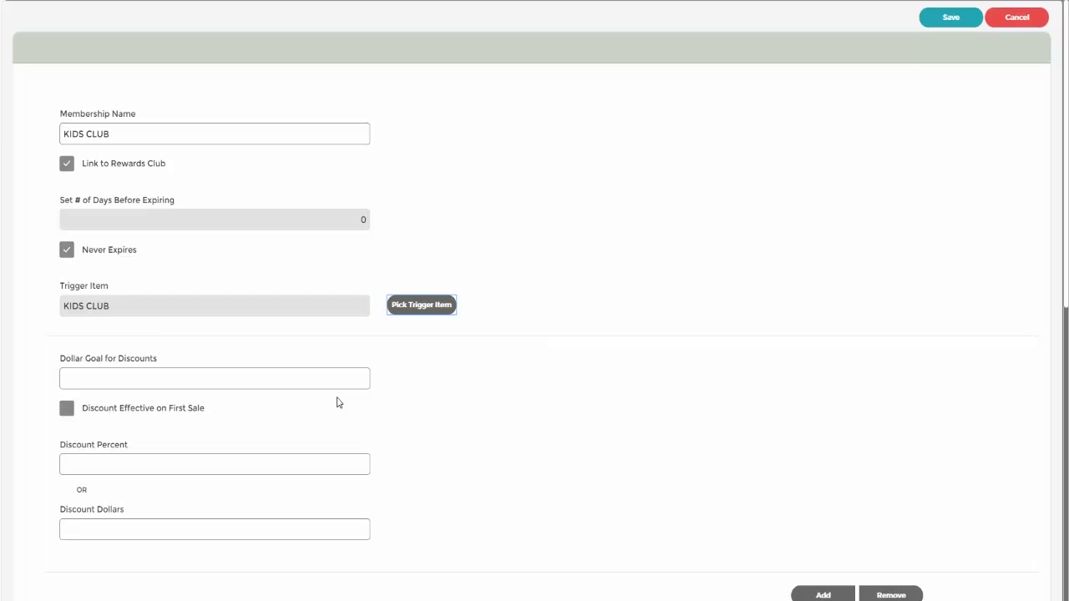
# - Enter a 50.00 dollar goal for discounts and a 10.00 discount percent
pyautogui.click(214, 378)
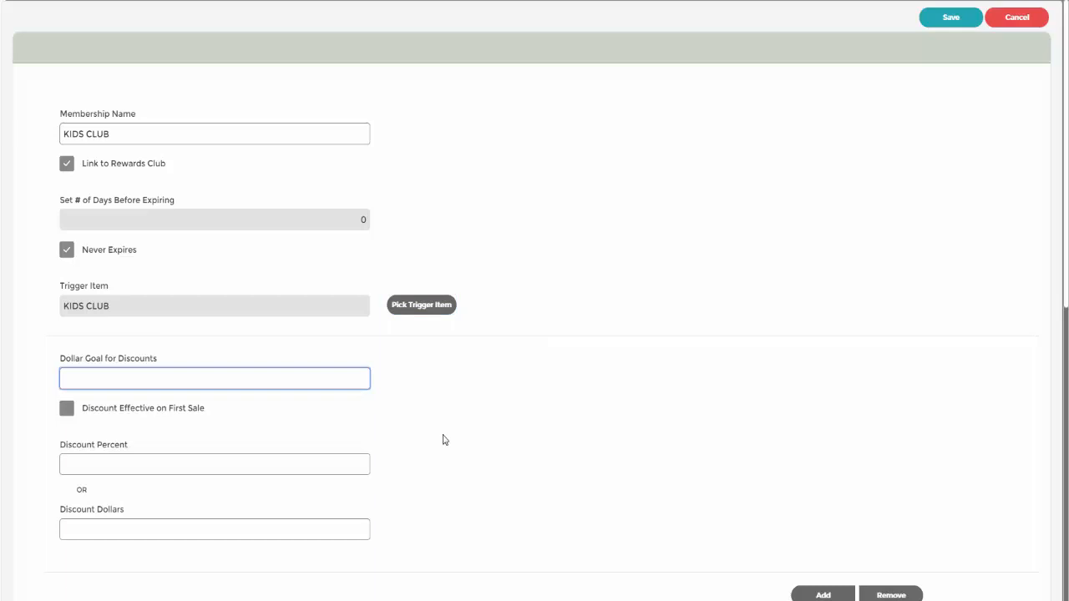
pyautogui.write('50.00')
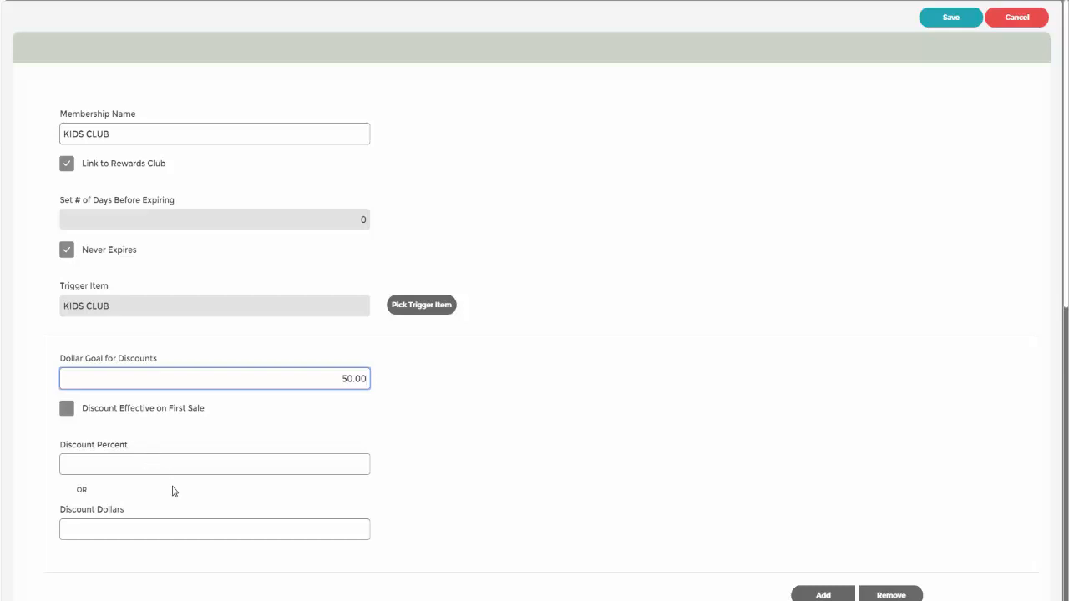
pyautogui.click(214, 377)
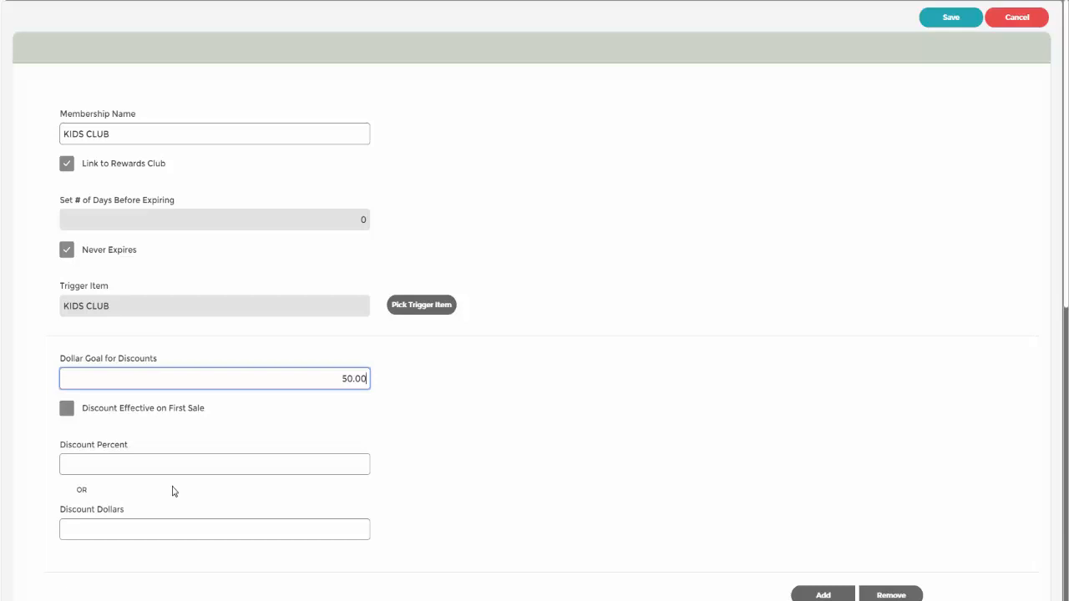
pyautogui.click(214, 464)
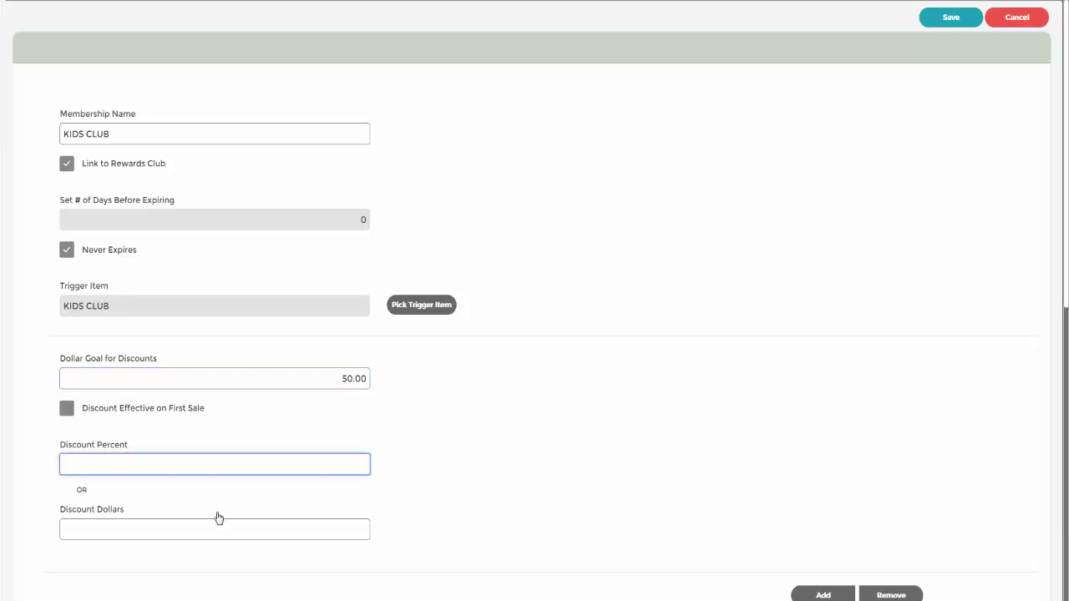
pyautogui.write('10.00')
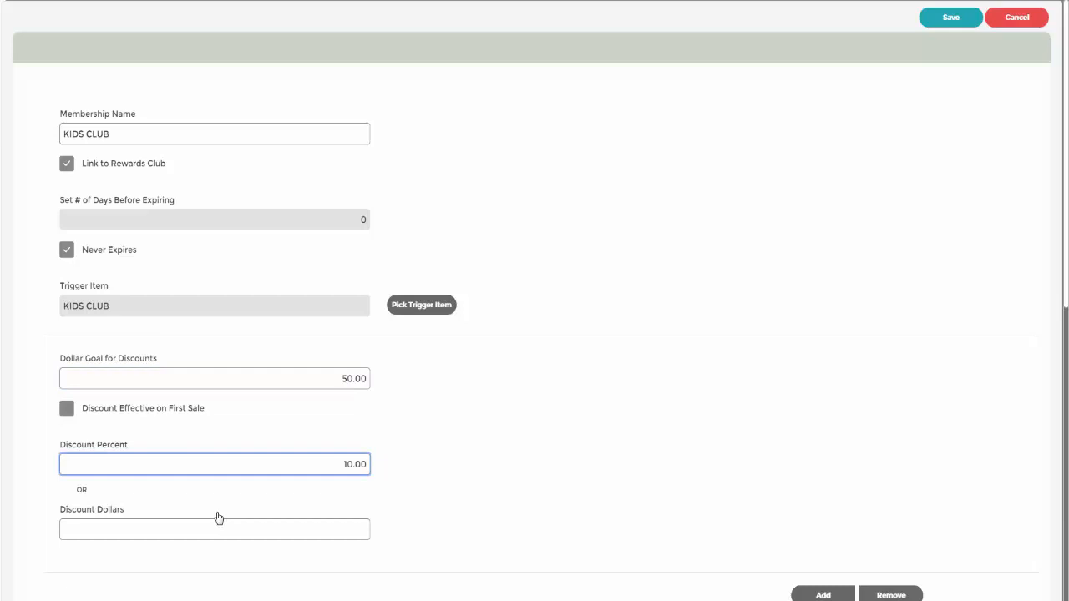
pyautogui.scroll(-3)
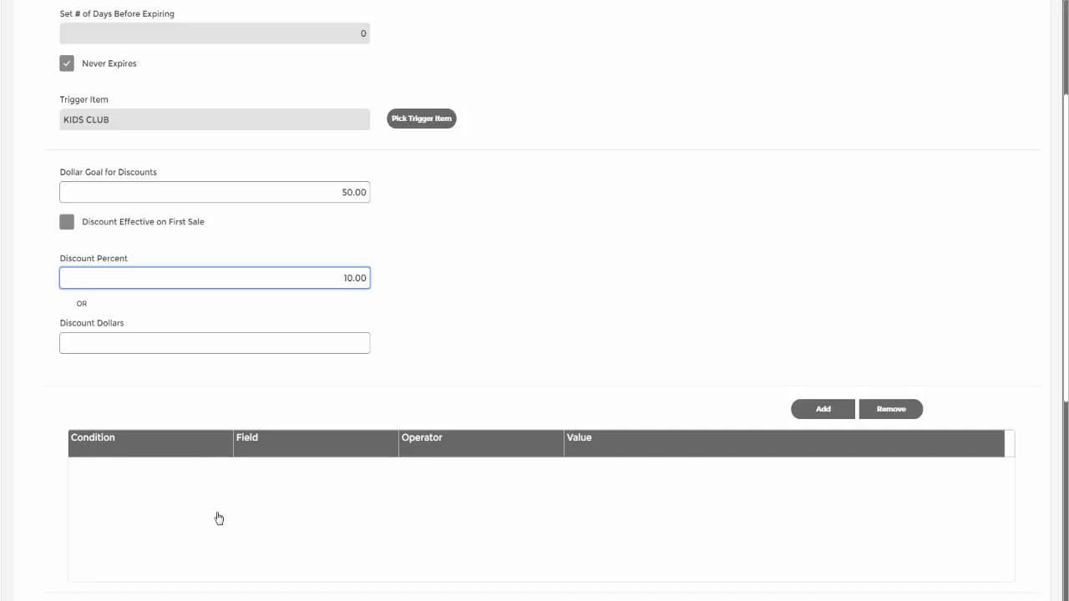
# - Add a filter condition: Department Not Equal GIFT CARDS
pyautogui.click(822, 408)
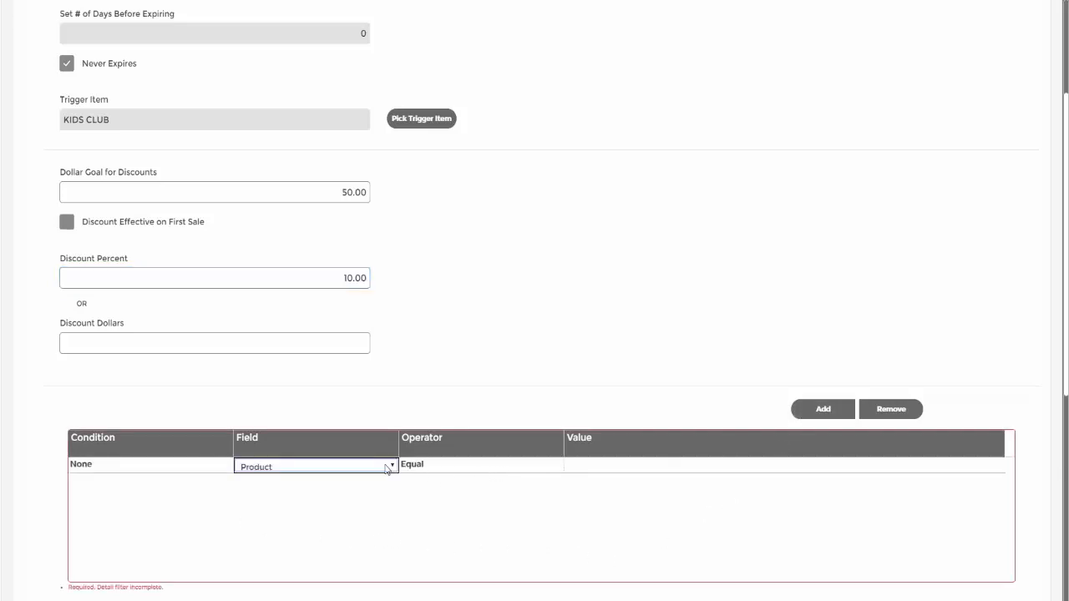
pyautogui.click(314, 466)
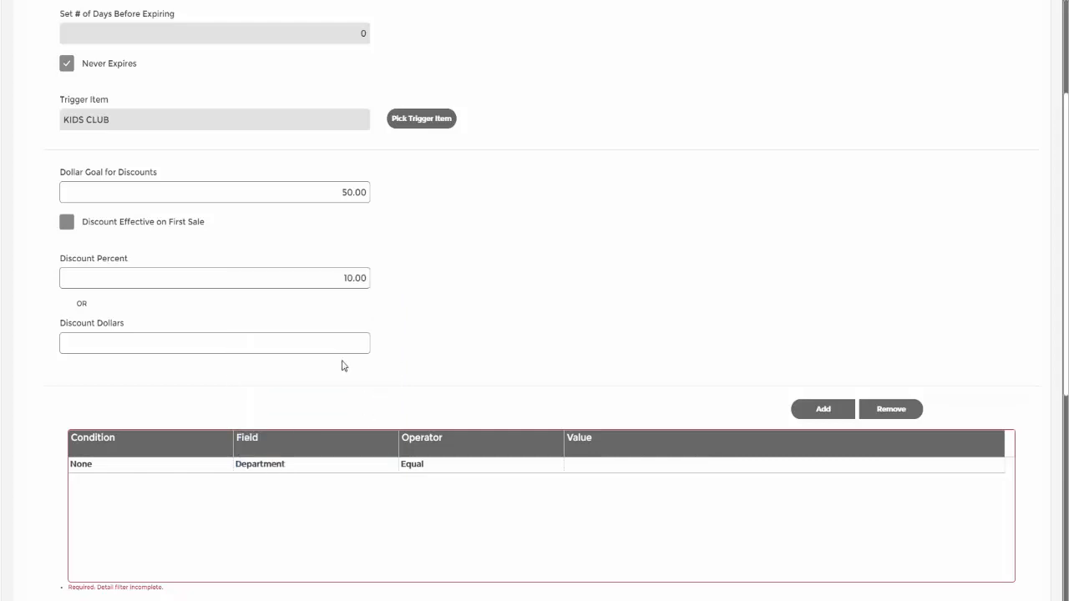
pyautogui.click(481, 465)
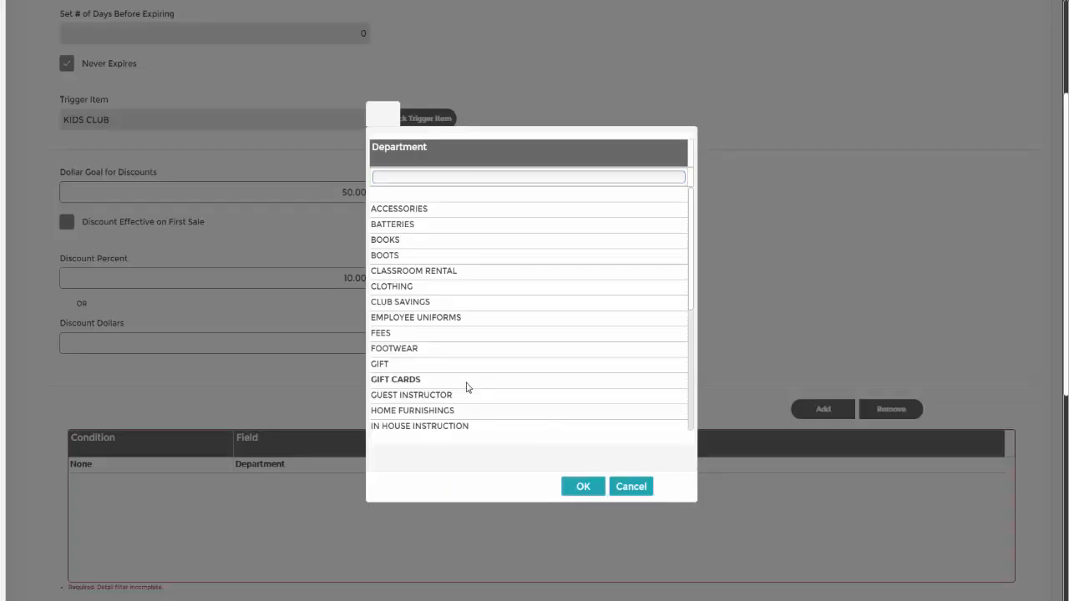
pyautogui.click(584, 486)
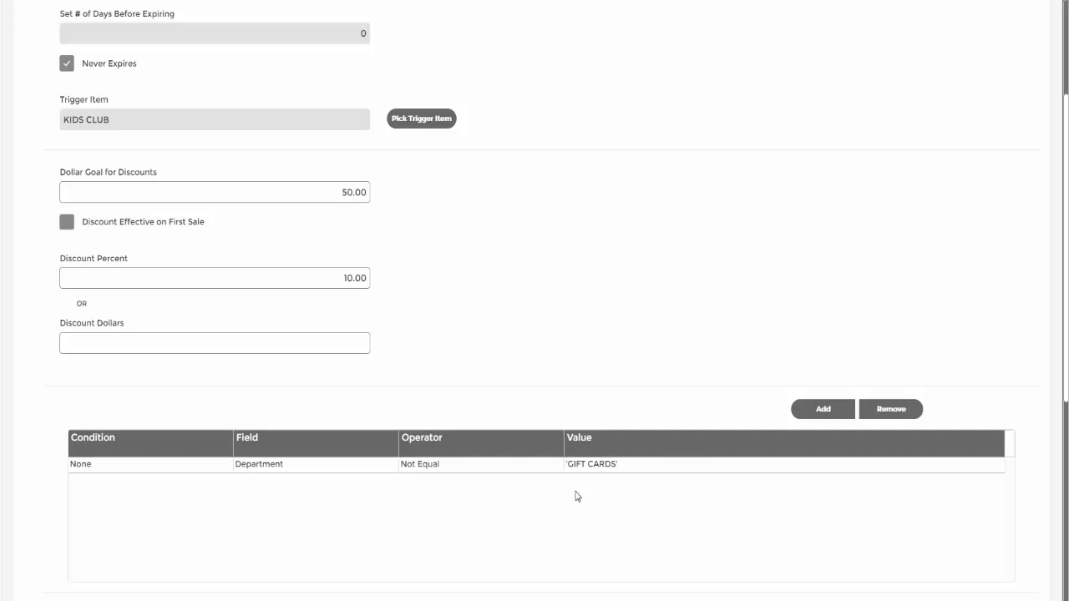
pyautogui.scroll(-3)
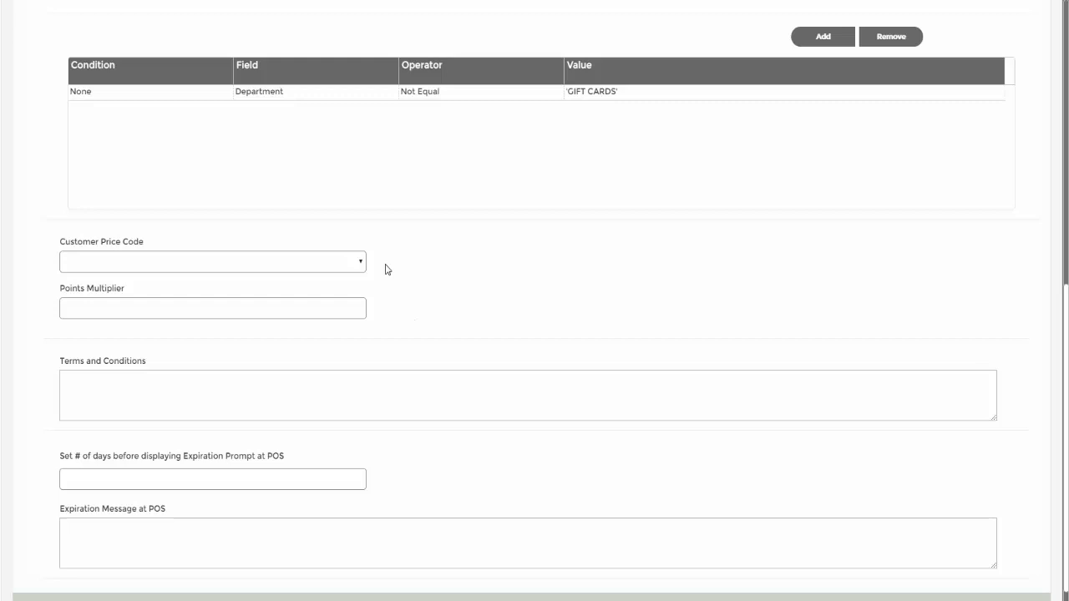
pyautogui.moveTo(393, 325)
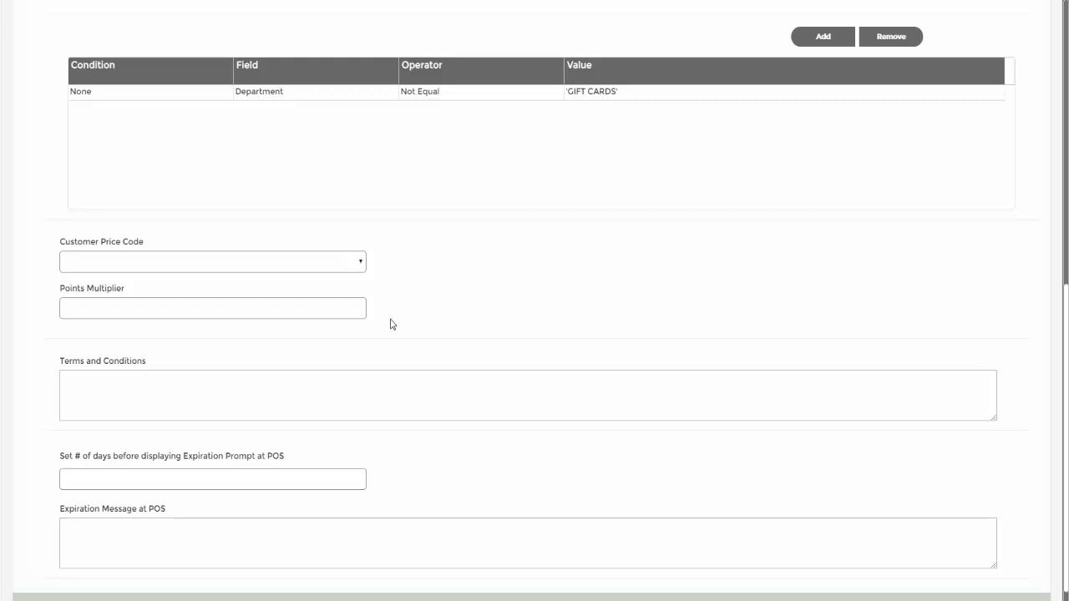
pyautogui.moveTo(421, 433)
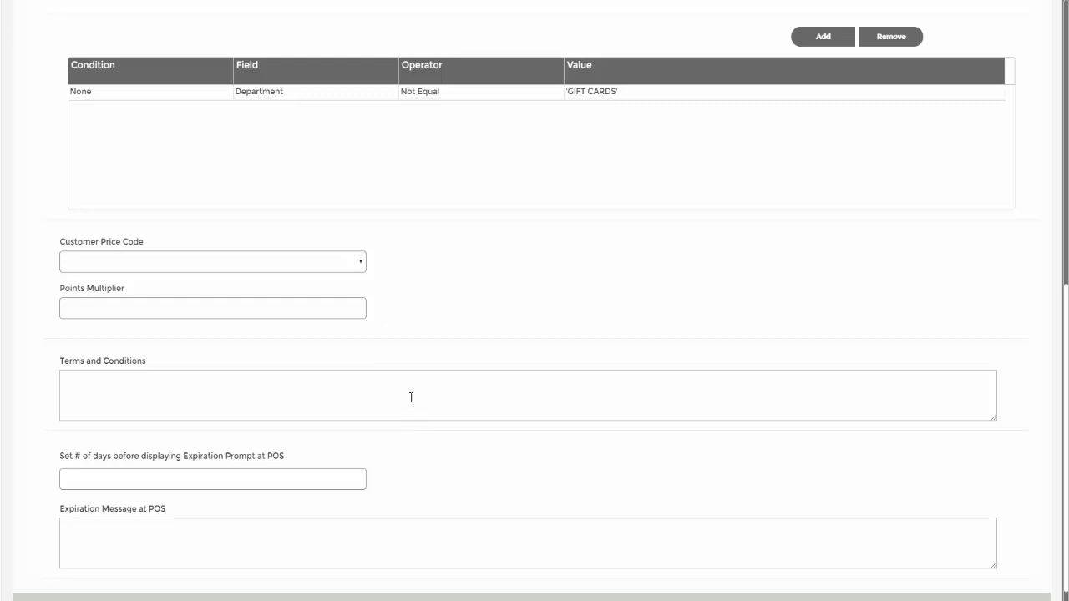
# - Write the terms text 'Thanks for joining the club!'
pyautogui.write('Thanks for joining')
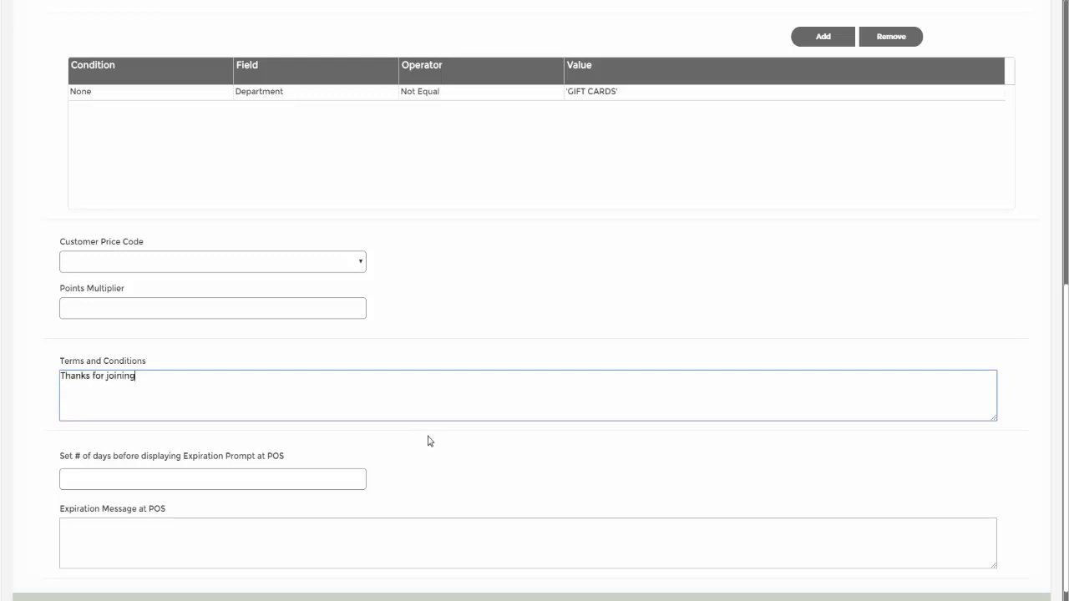
pyautogui.write('the club!')
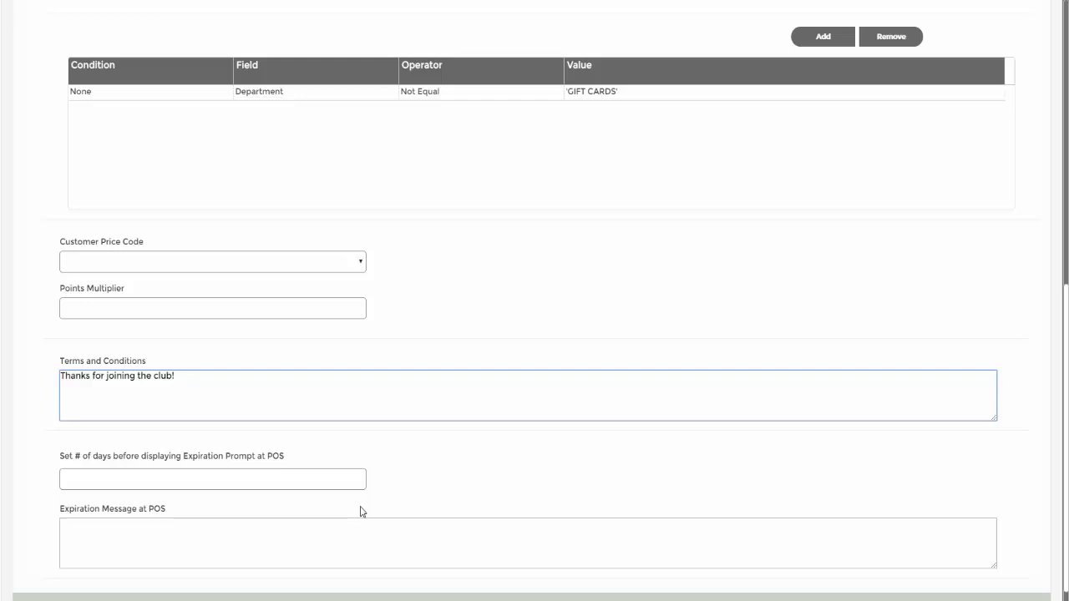
# - Set a 10-day expiration prompt and a reenrolling reminder as the POS expiration message
pyautogui.click(212, 478)
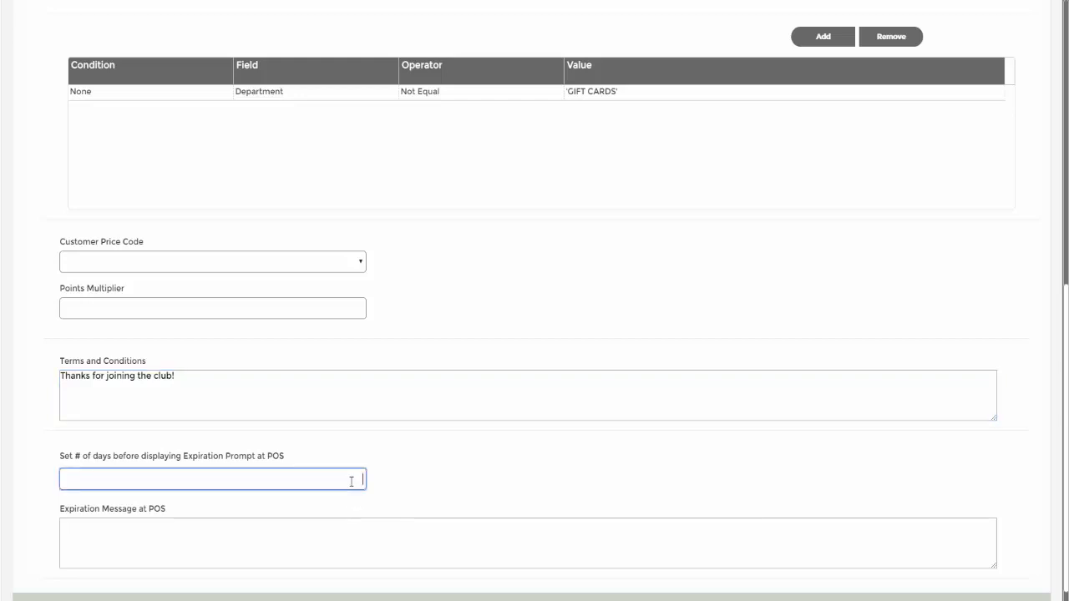
pyautogui.write('10')
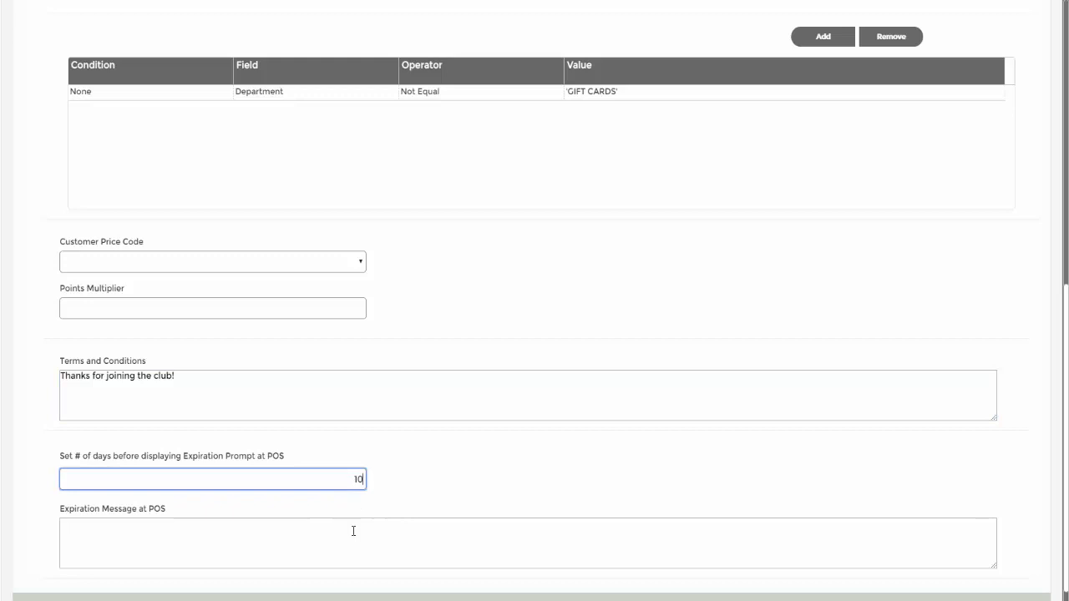
pyautogui.write('Me')
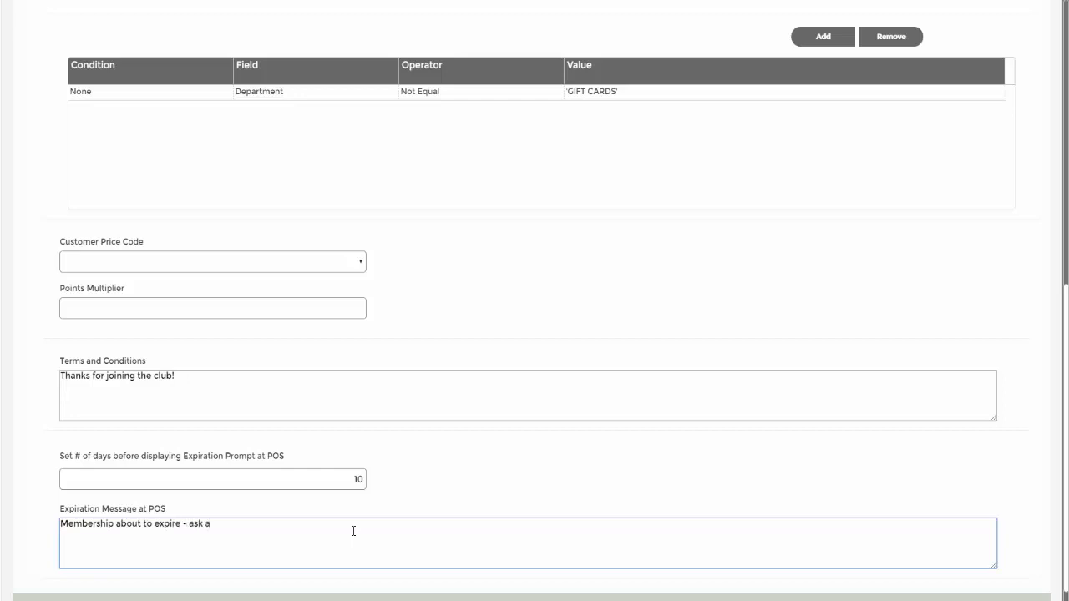
pyautogui.write('bout reenroll')
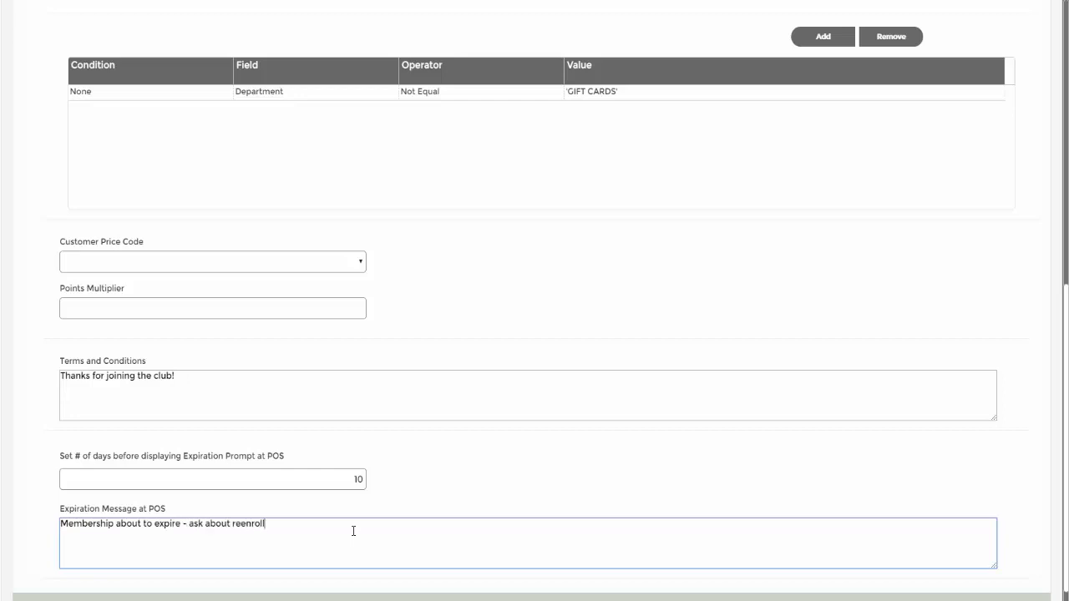
pyautogui.write('ing')
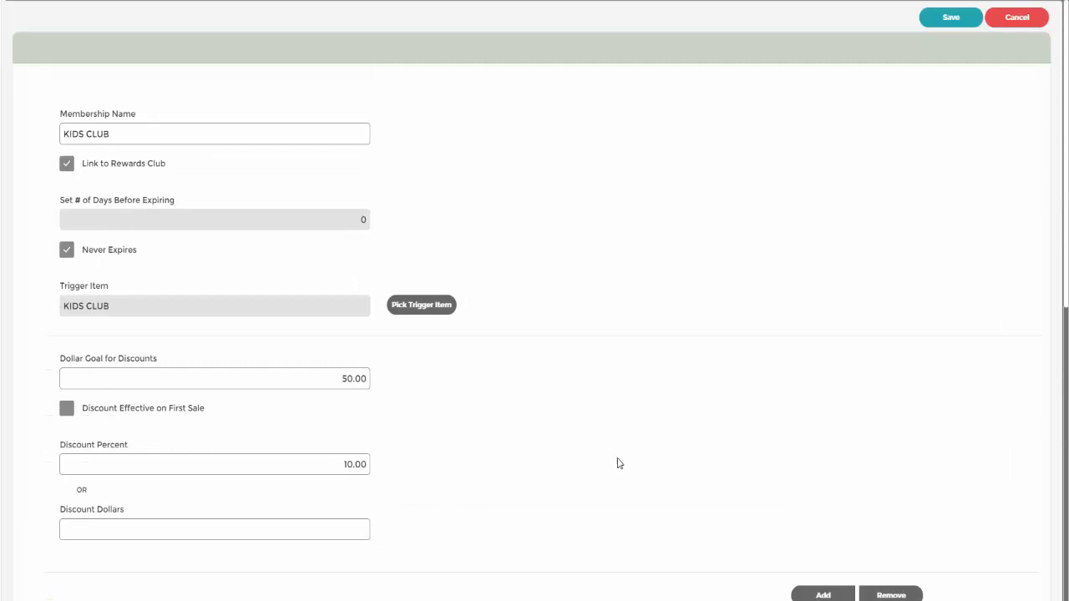
# - Save the KIDS CLUB membership
pyautogui.click(951, 17)
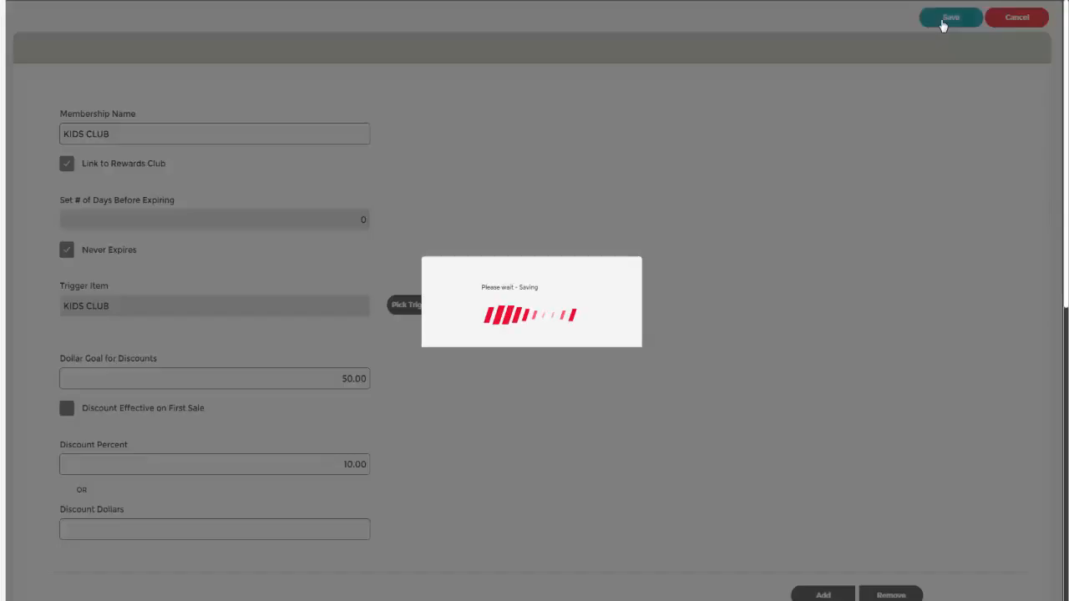
pyautogui.click(950, 16)
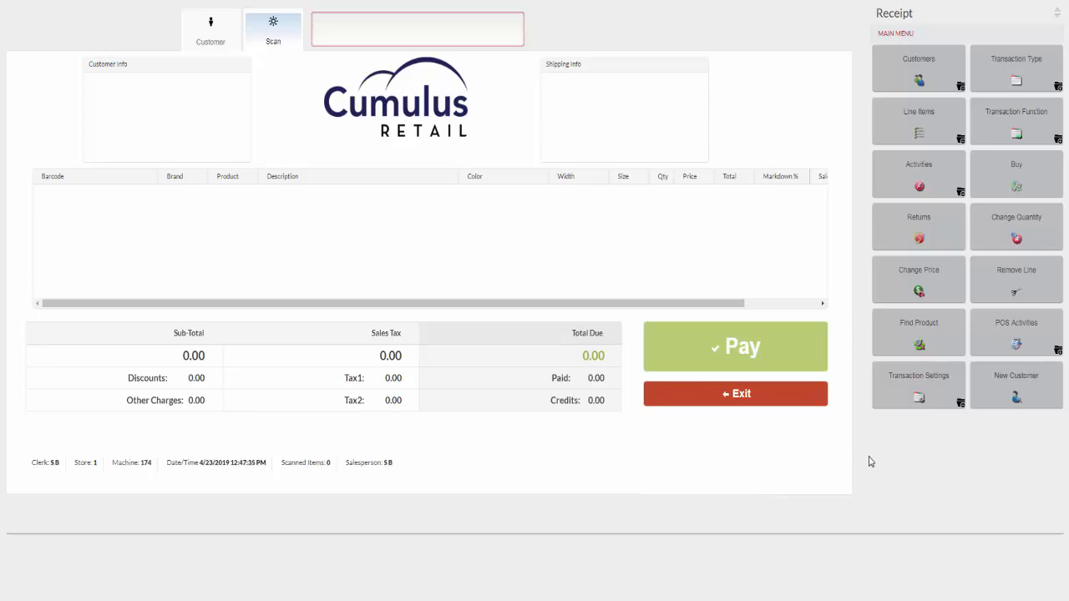
# - Search customers by last name SM from the Find Customer form
pyautogui.click(919, 68)
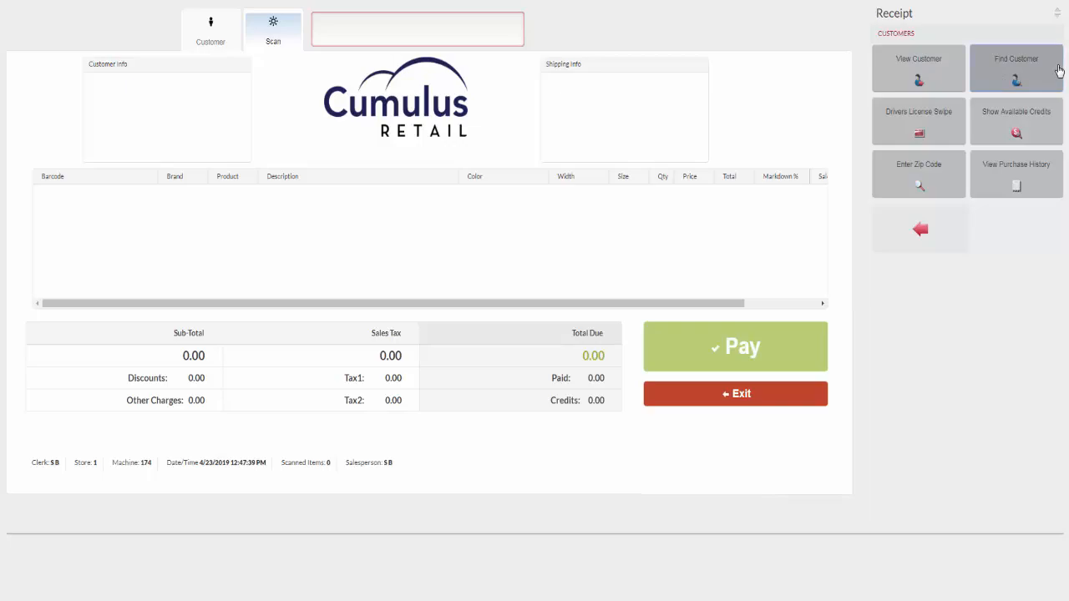
pyautogui.click(1016, 67)
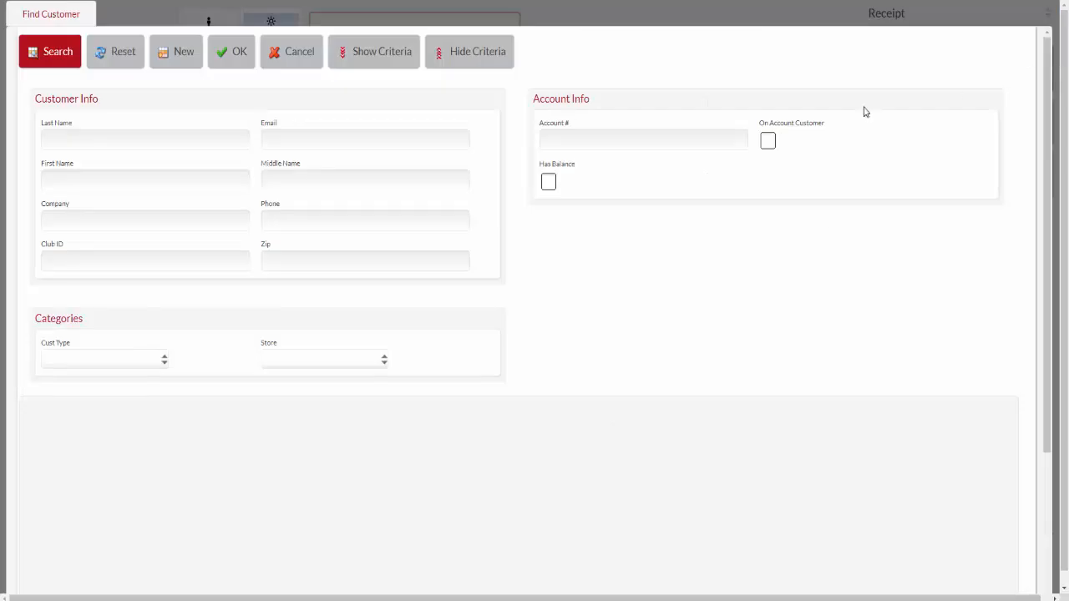
pyautogui.write('SMITH')
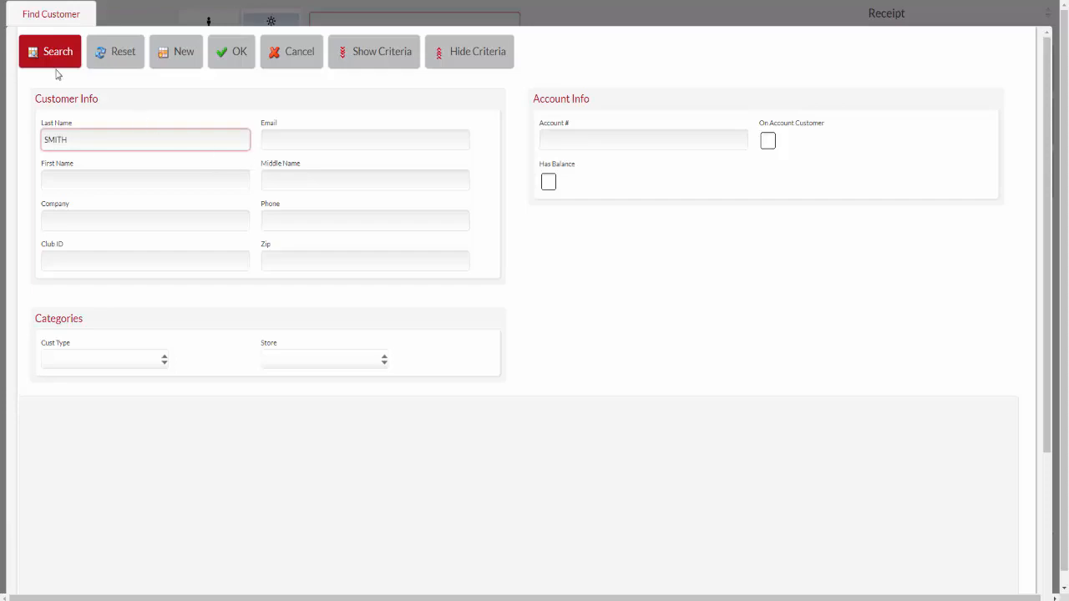
pyautogui.click(50, 50)
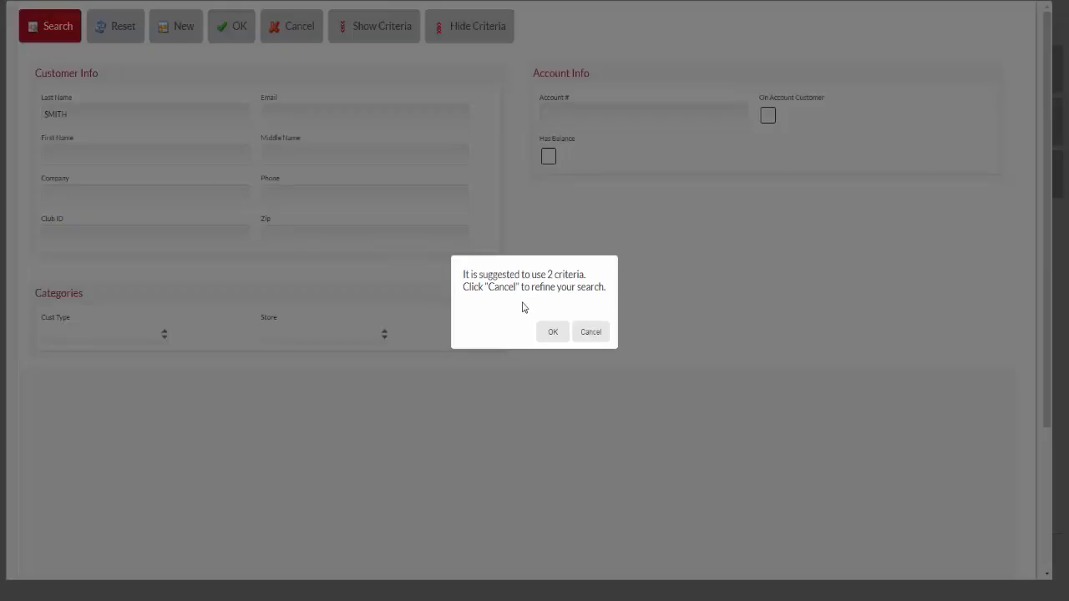
pyautogui.click(551, 330)
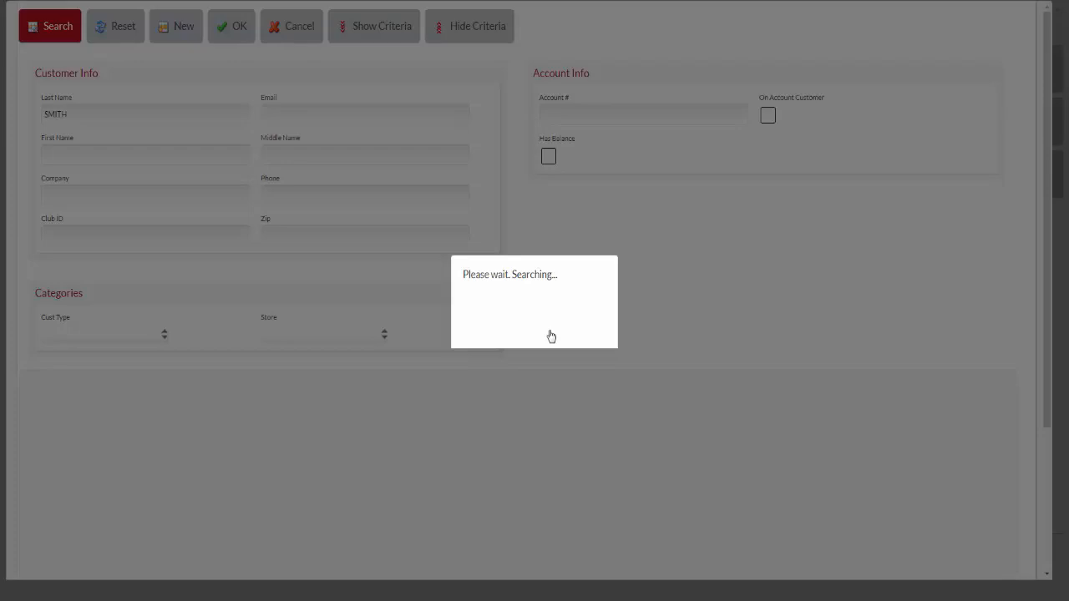
pyautogui.click(50, 27)
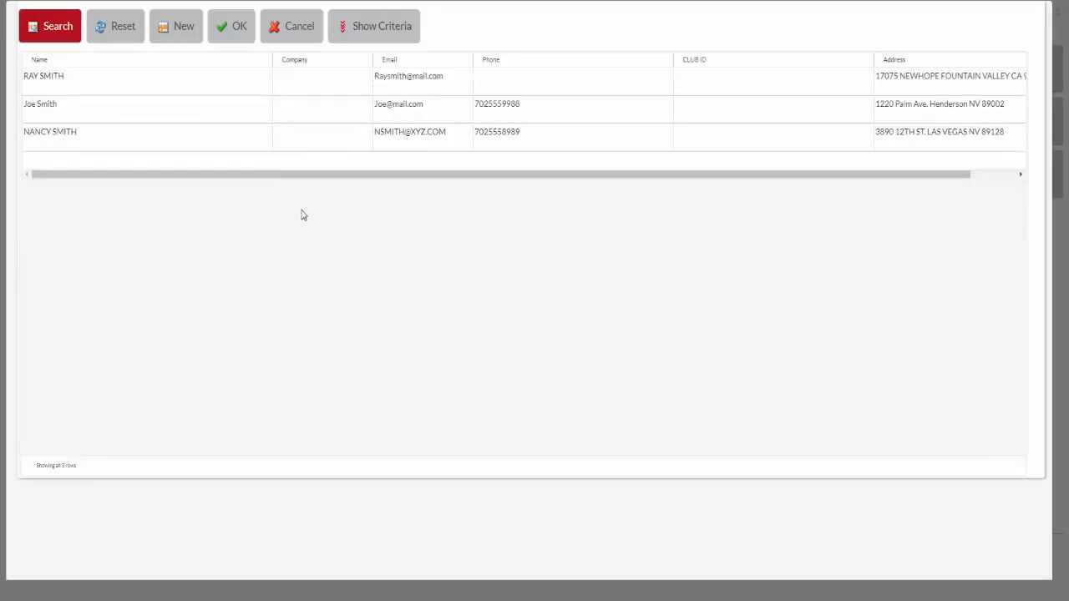
pyautogui.doubleClick(50, 130)
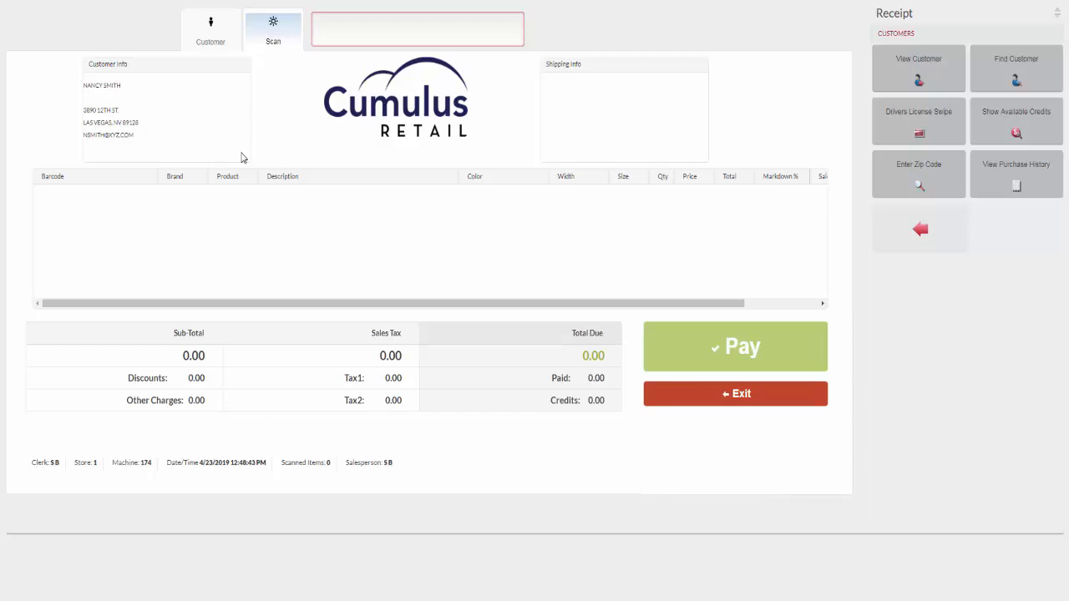
# - Add the KIDS CLUB MEMBERSHIP item at 5.00, enrolling the customer in KIDS CLUB
pyautogui.write('KIDS')
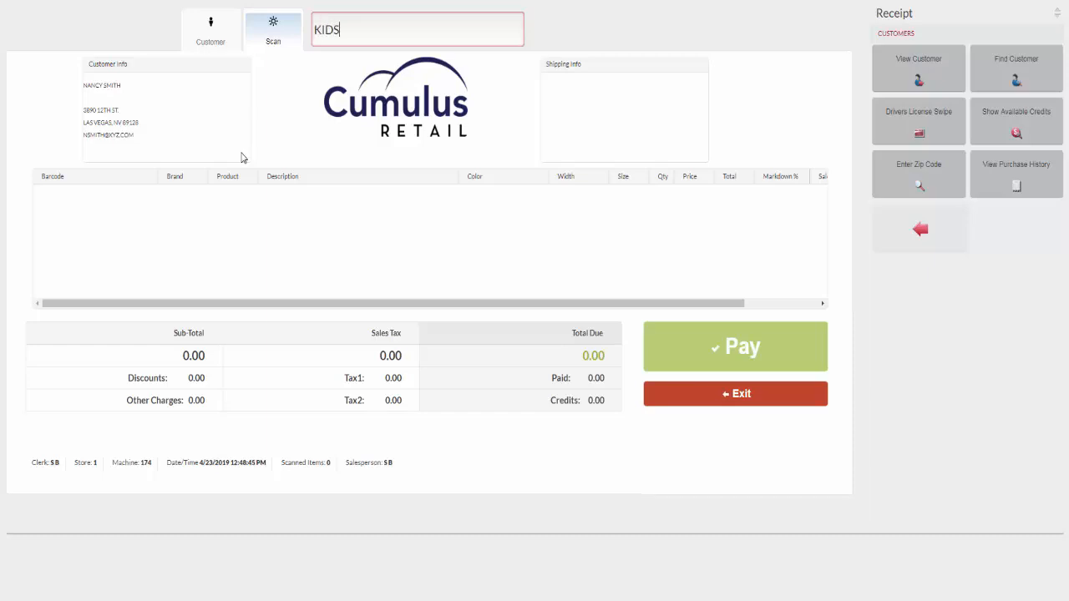
pyautogui.click(735, 346)
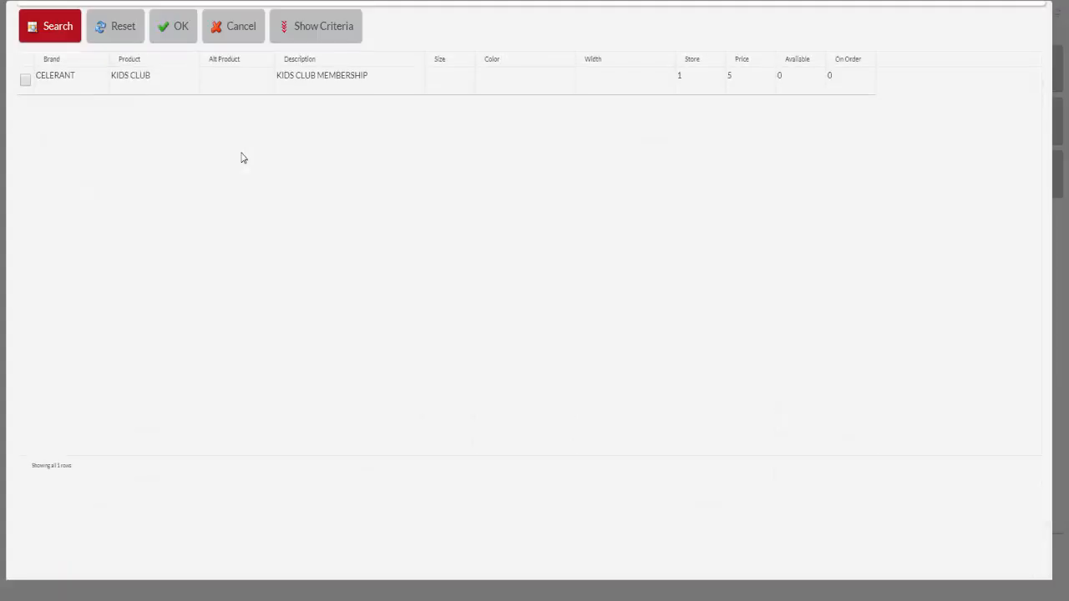
pyautogui.click(25, 75)
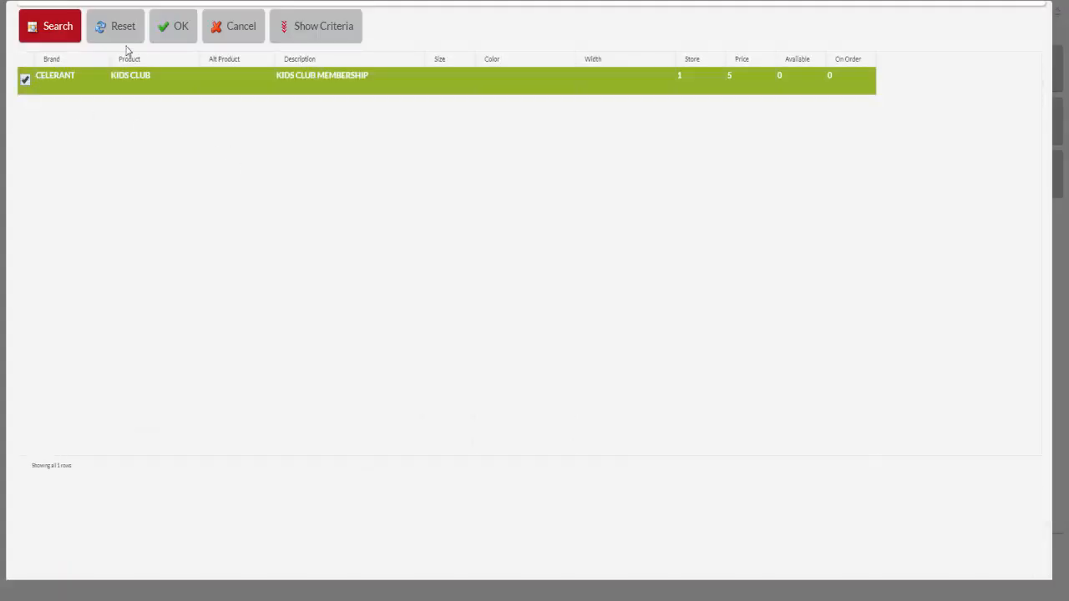
pyautogui.click(173, 26)
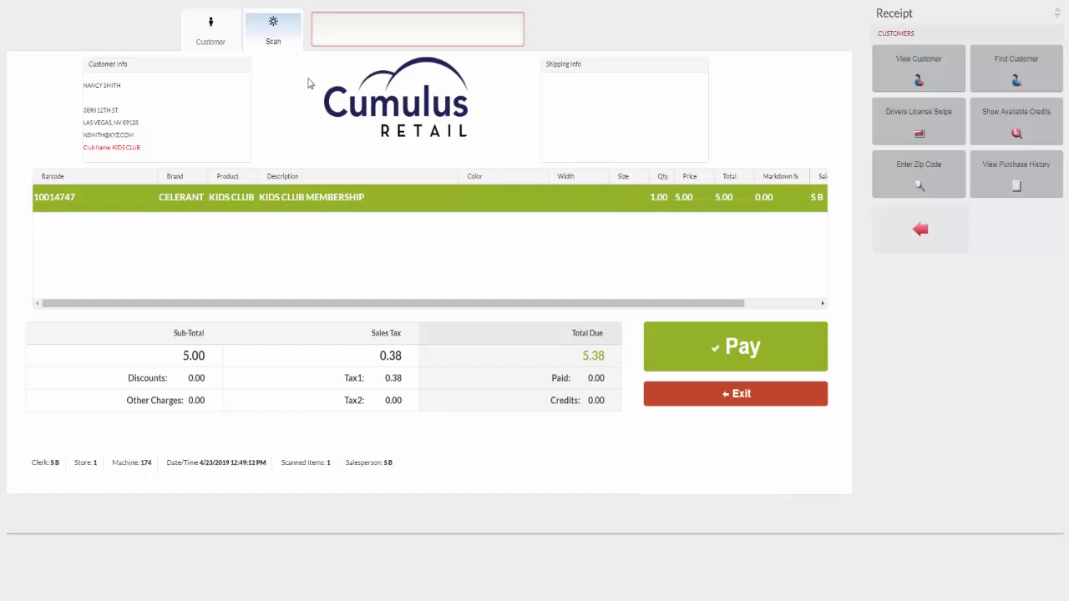
# - Add item AM6770 as the small charcoal HART MTN II HOODIE at 14.00
pyautogui.write('AM6770*')
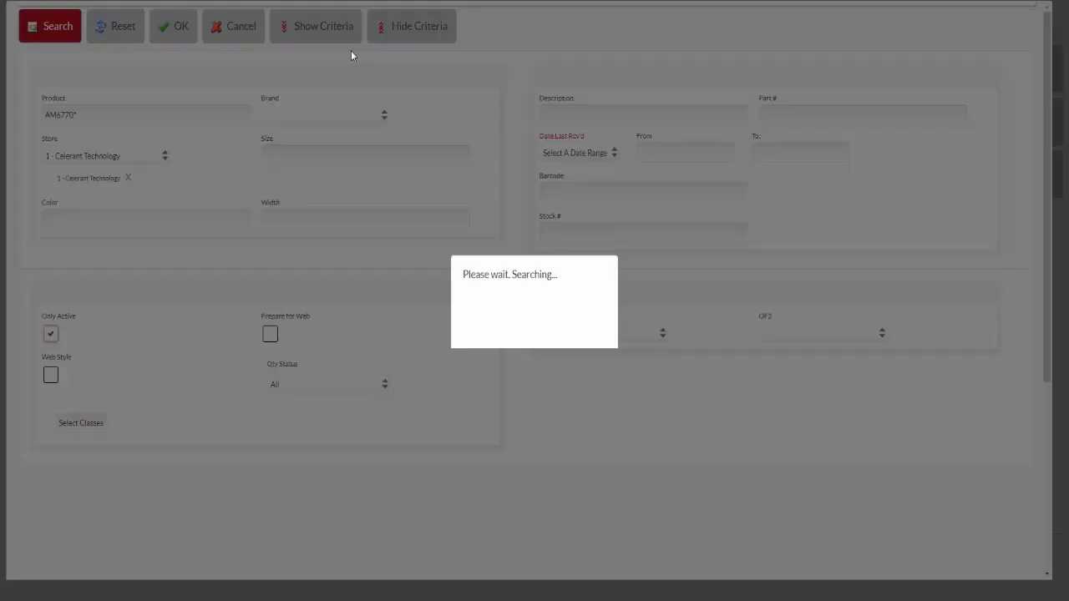
pyautogui.click(50, 27)
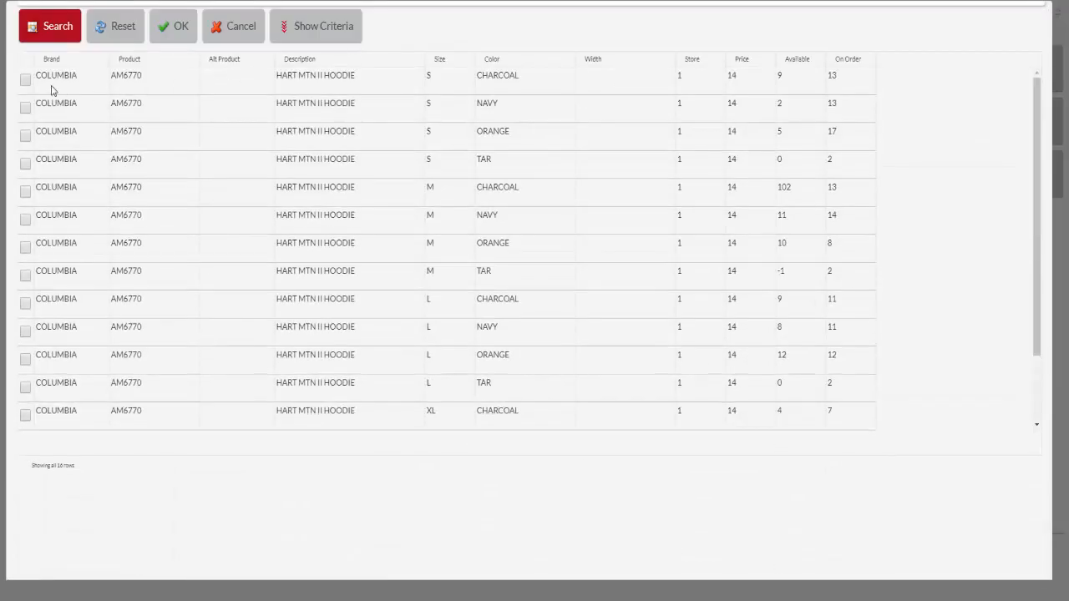
pyautogui.click(174, 27)
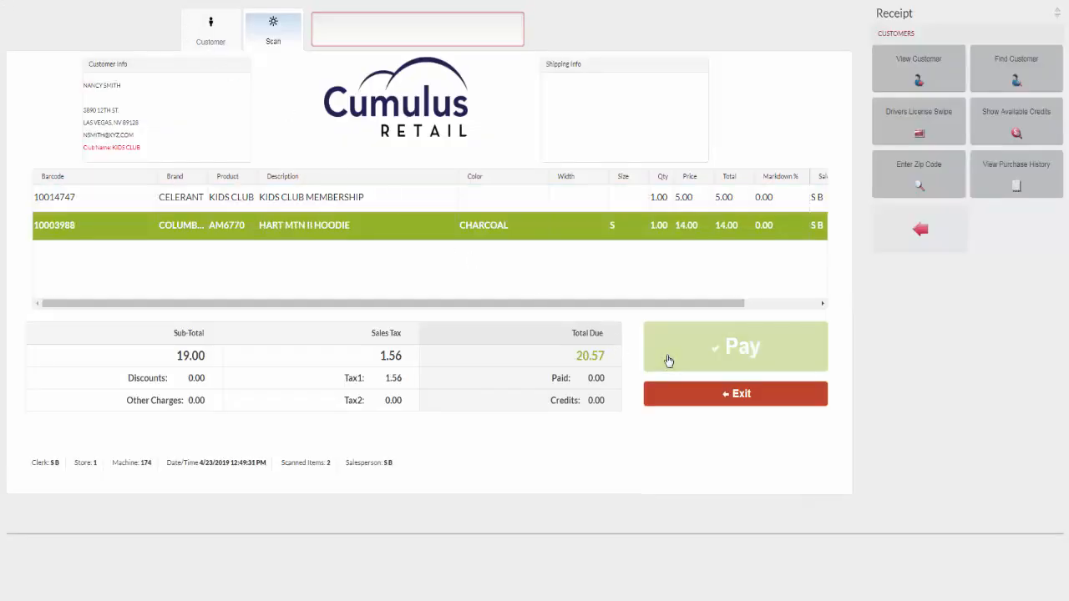
# - Pay the 20.57 total with 21.00 cash and finish the sale with no printed receipt
pyautogui.click(736, 346)
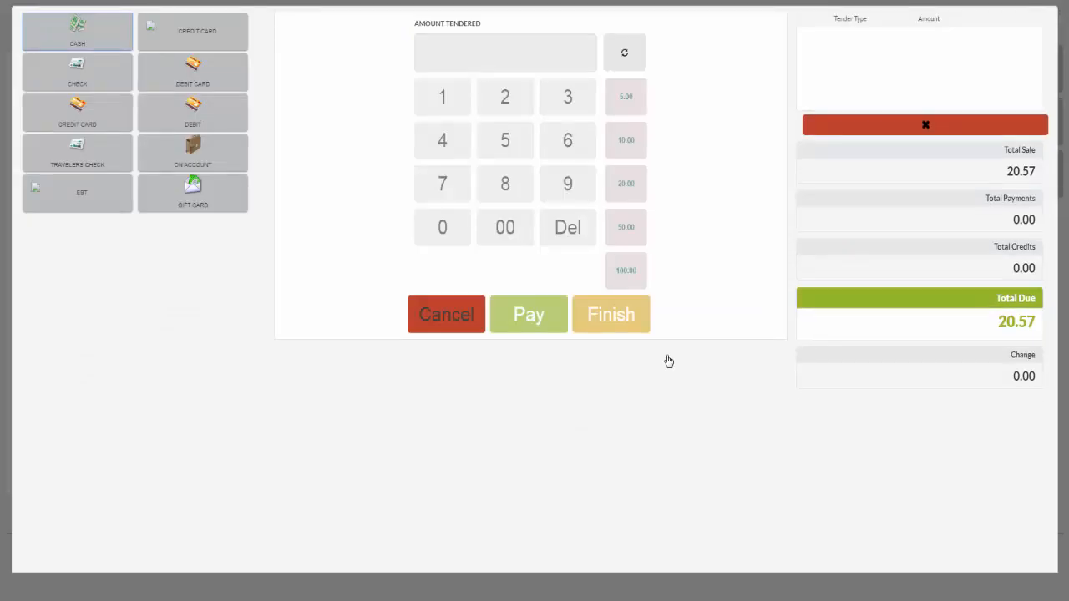
pyautogui.moveTo(621, 341)
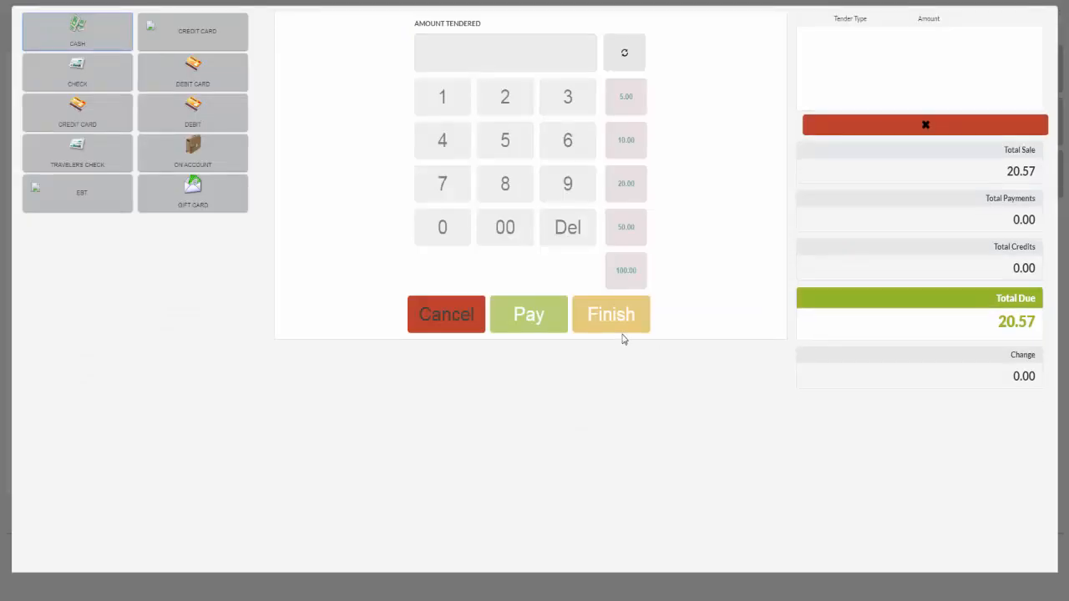
pyautogui.click(77, 32)
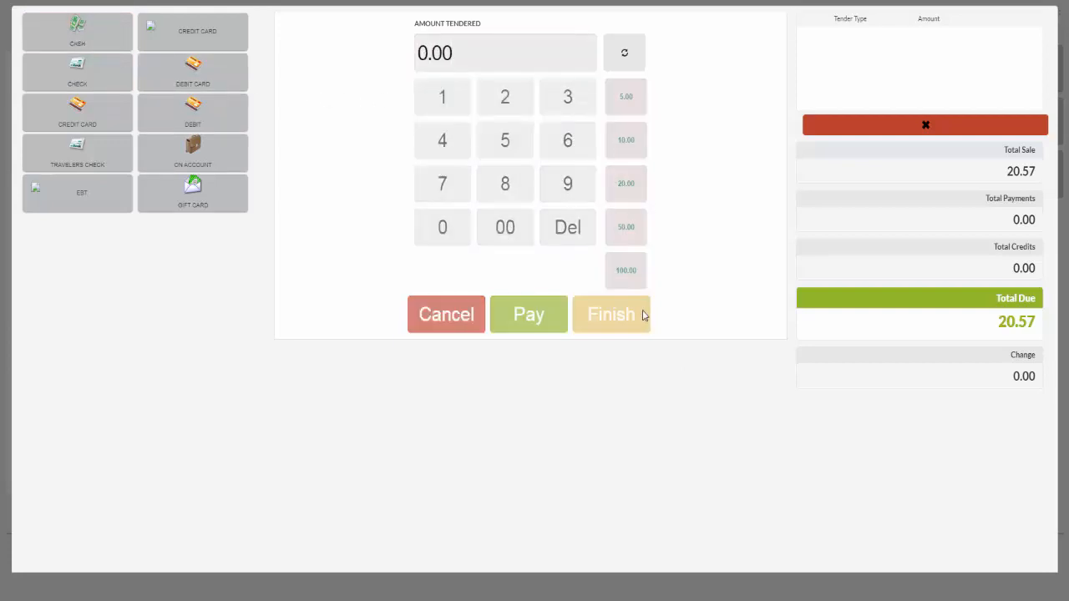
pyautogui.click(612, 314)
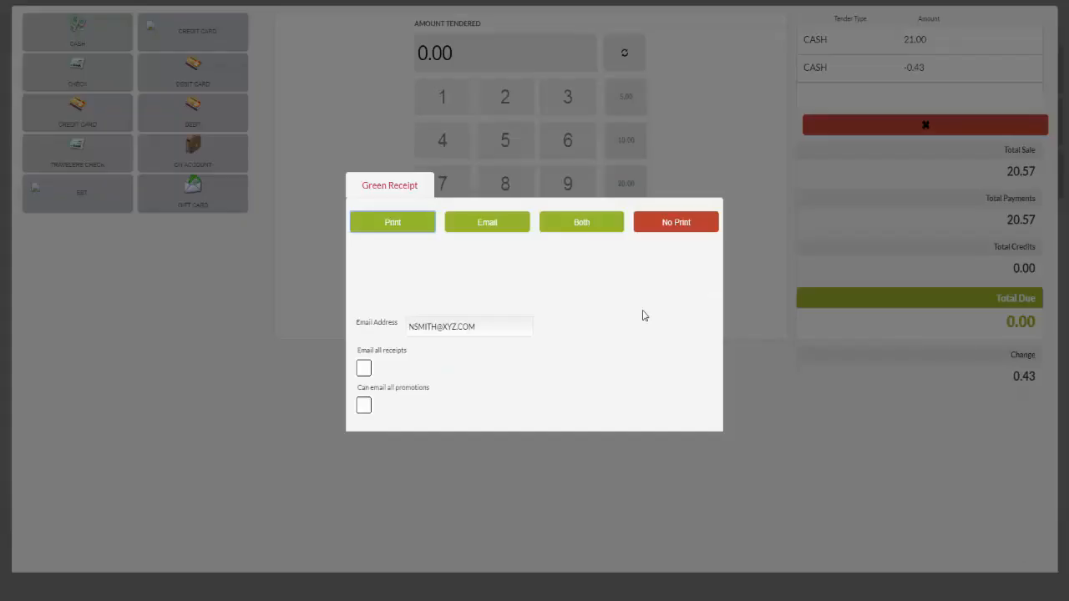
pyautogui.click(675, 222)
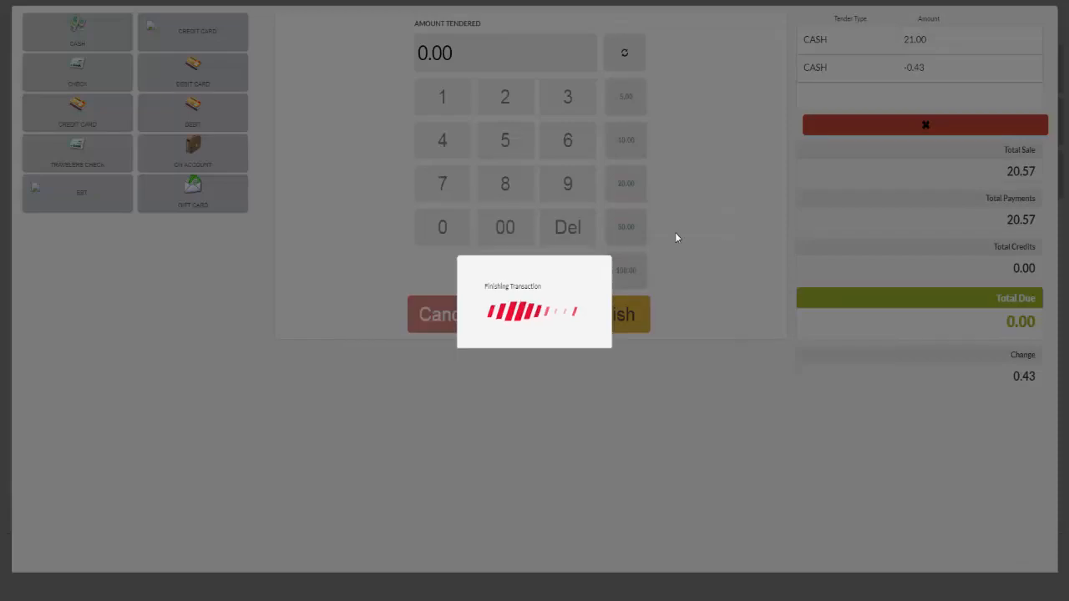